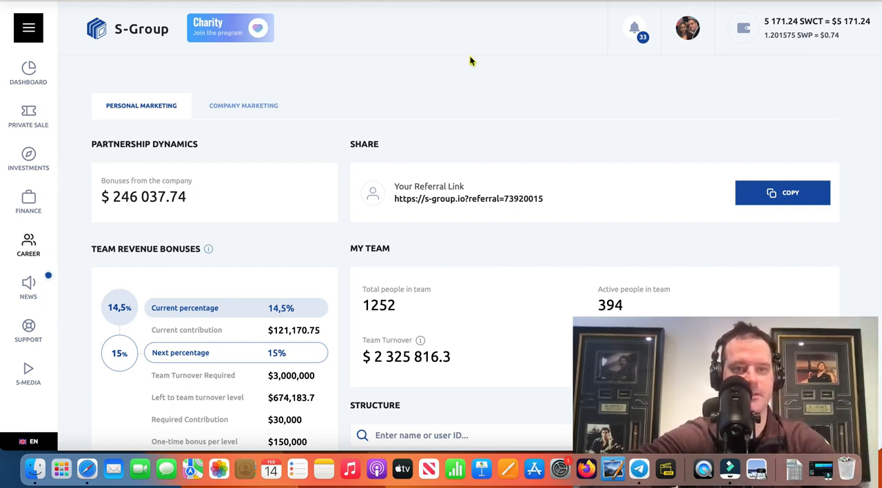
{"action": "mouse_move", "coordinate": [839, 26]}
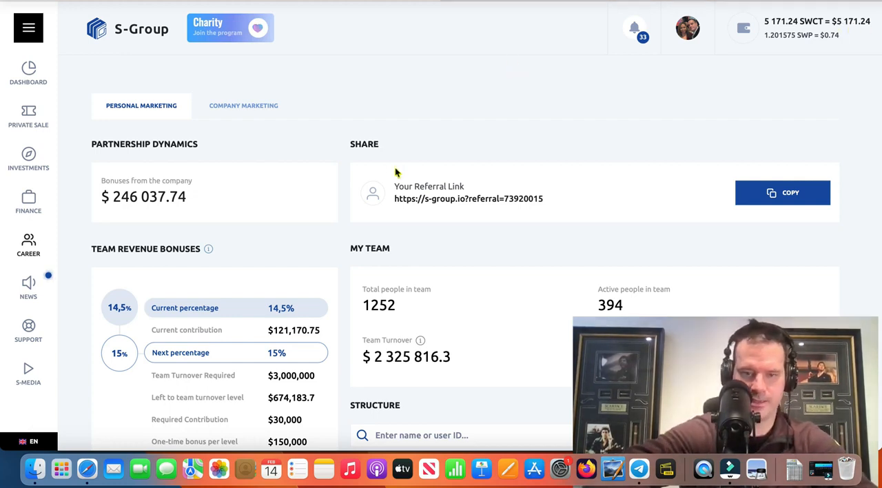
{"action": "mouse_move", "coordinate": [844, 34]}
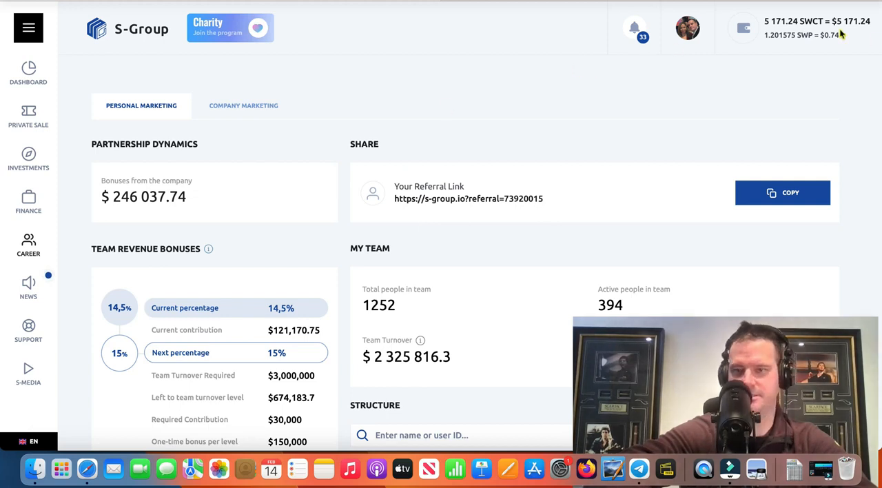
{"action": "mouse_move", "coordinate": [830, 27]}
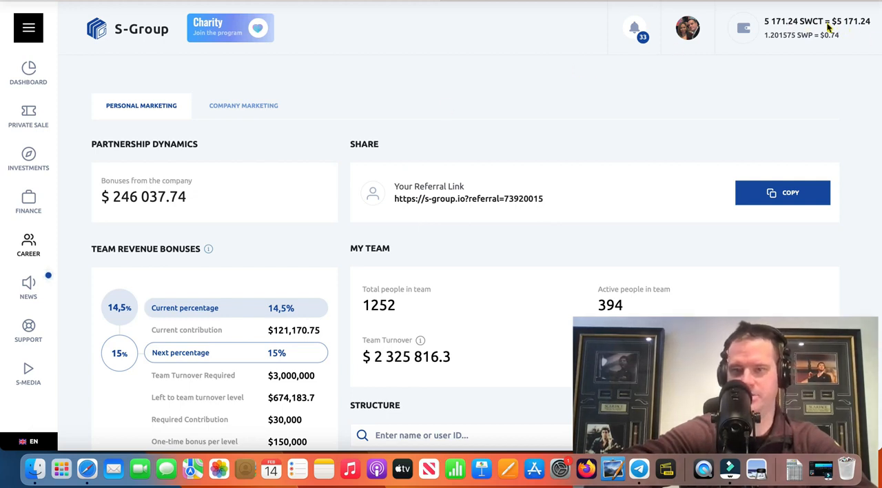
{"action": "mouse_move", "coordinate": [413, 105]}
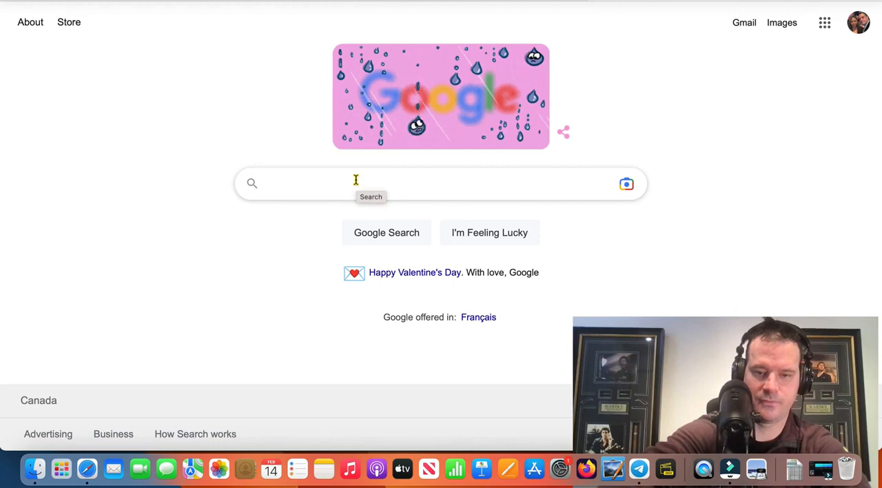
- Enter the partial sum '4795 +' in the Google search box
{"action": "type", "text": "4795"}
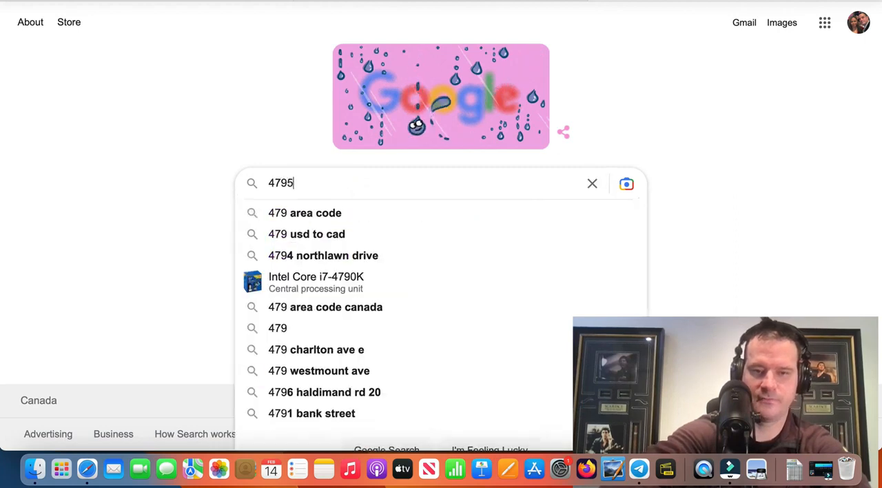
{"action": "type", "text": "+"}
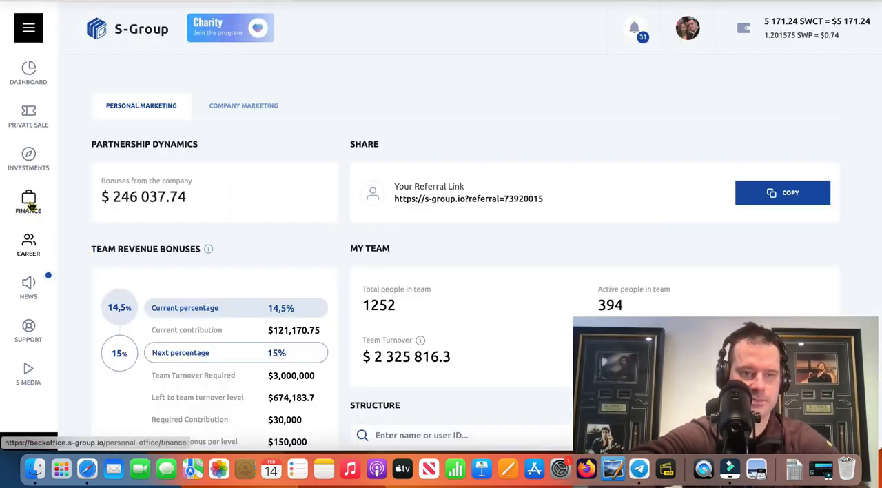
- Review the investments overview down to the three investment packages
{"action": "left_click", "coordinate": [28, 159]}
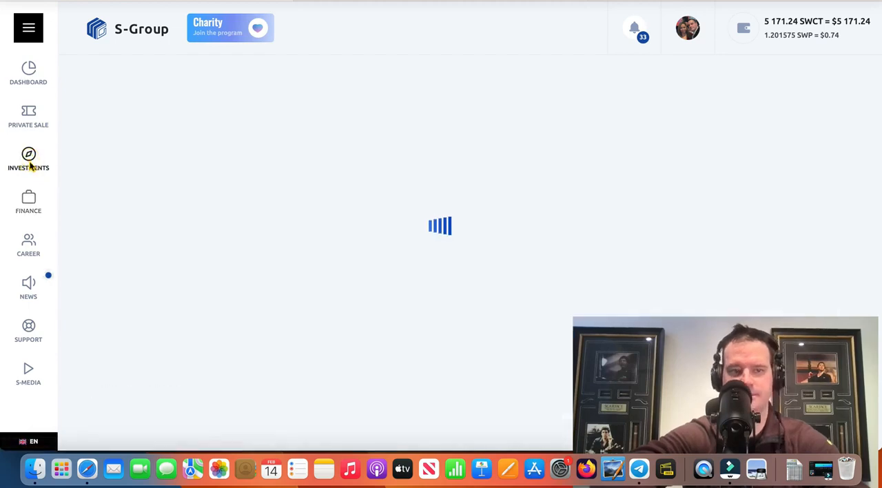
{"action": "left_click", "coordinate": [27, 158]}
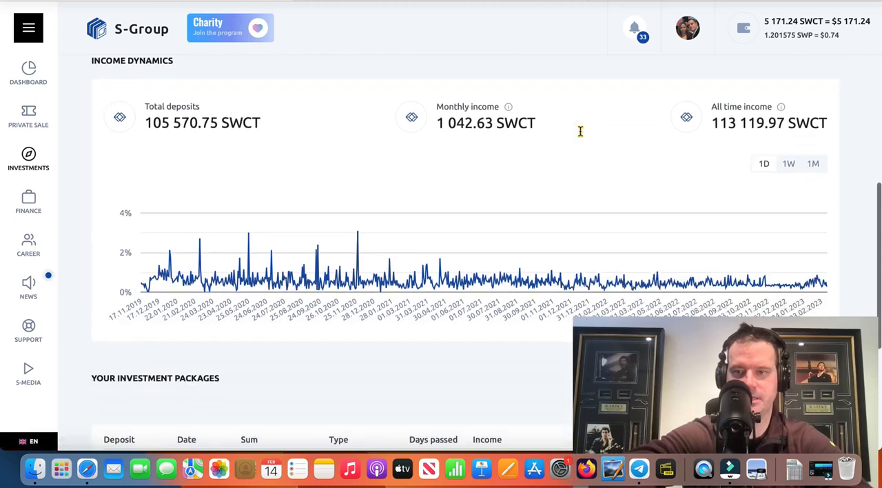
{"action": "scroll", "scroll_direction": "down", "scroll_amount": 3}
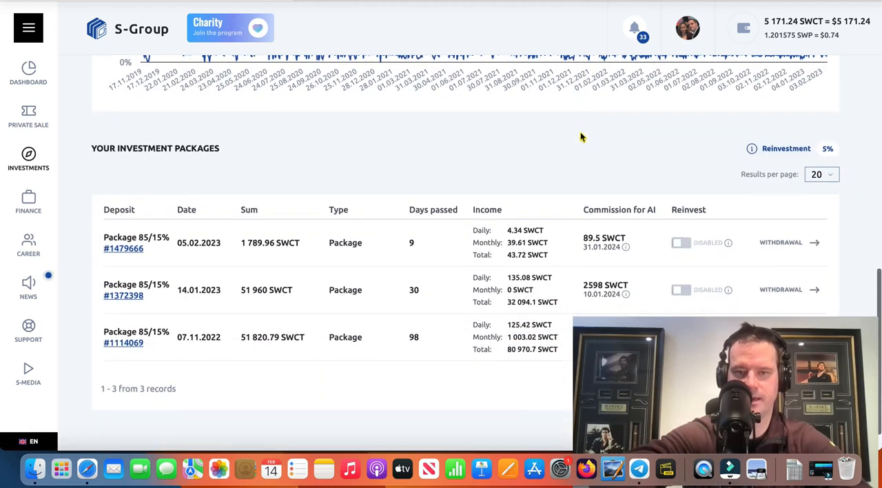
{"action": "scroll", "scroll_direction": "down", "scroll_amount": 3}
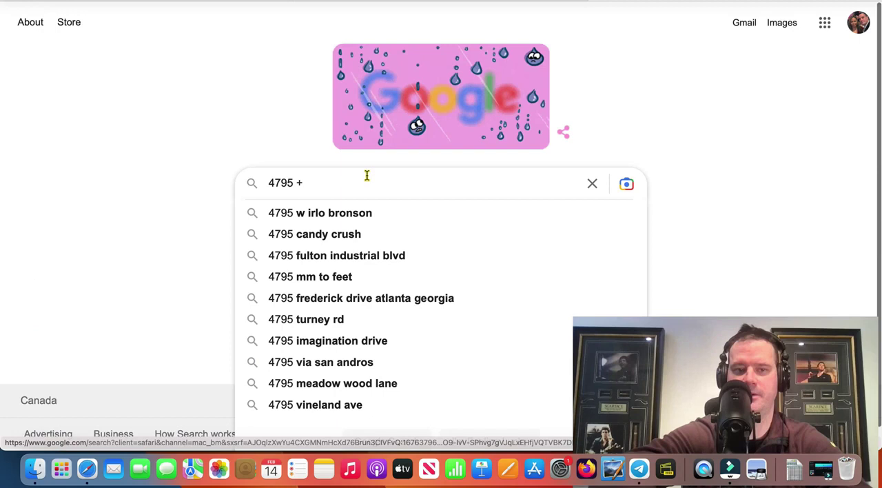
- Compute 4795 + 135 = 4930 and convert 4930 USD to CAD (6,569.20)
{"action": "type", "text": "135"}
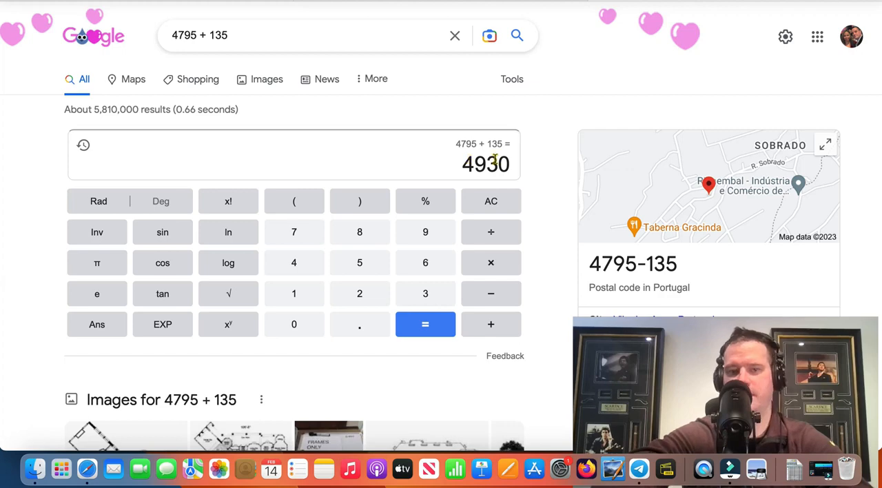
{"action": "mouse_move", "coordinate": [411, 102]}
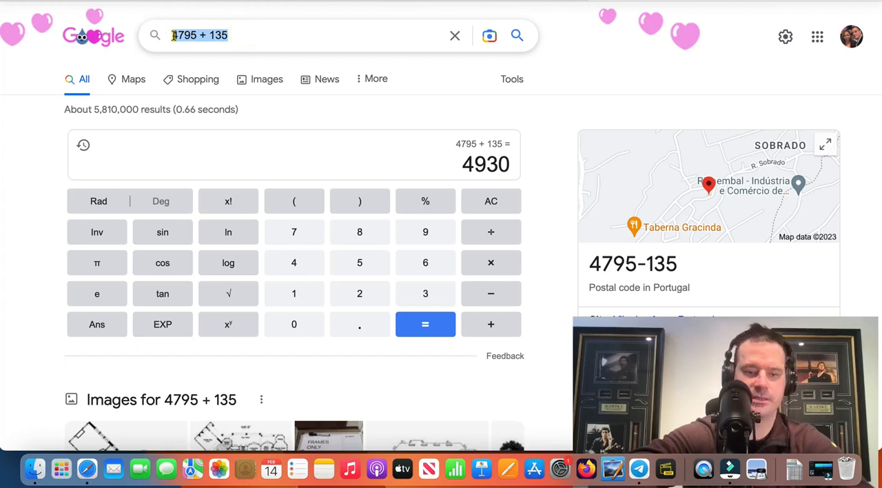
{"action": "type", "text": "4930"}
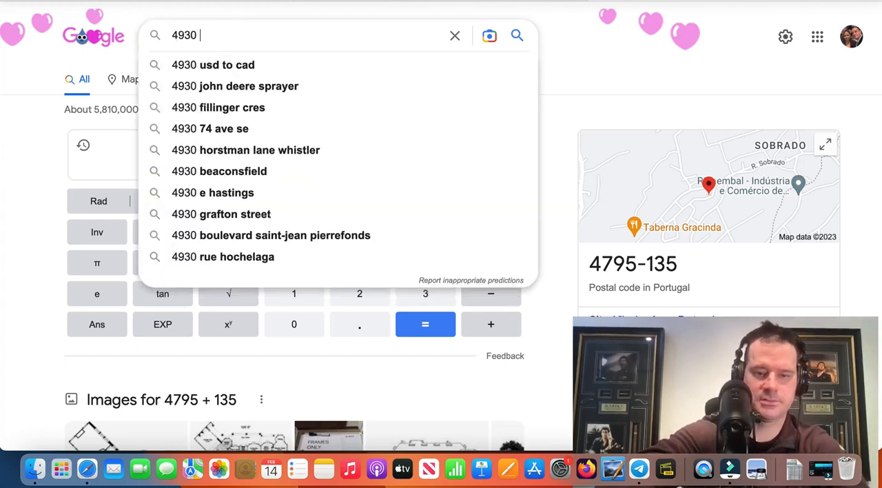
{"action": "left_click", "coordinate": [212, 65]}
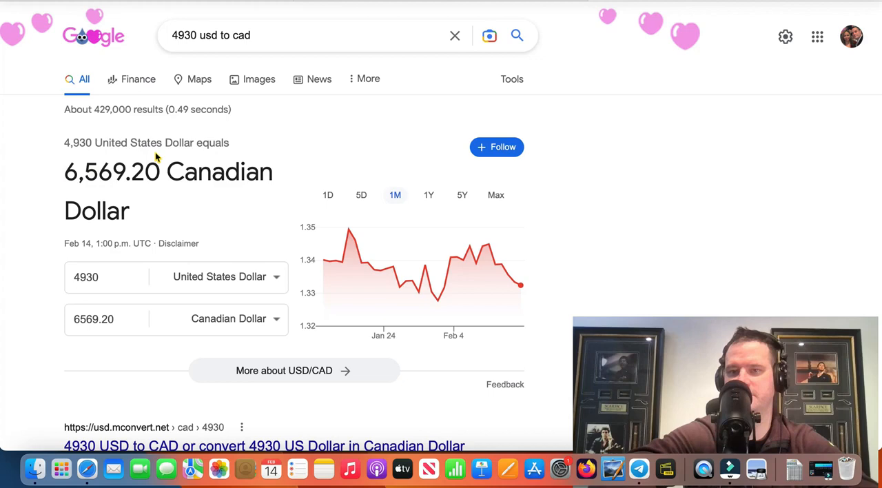
{"action": "mouse_move", "coordinate": [169, 3]}
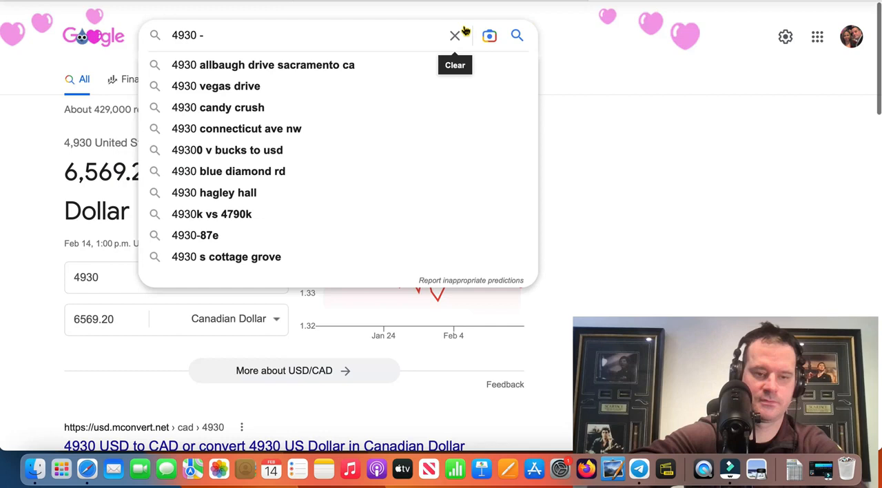
- Compute 4930 − 5171 = −241 in Google Search
{"action": "type", "text": "51"}
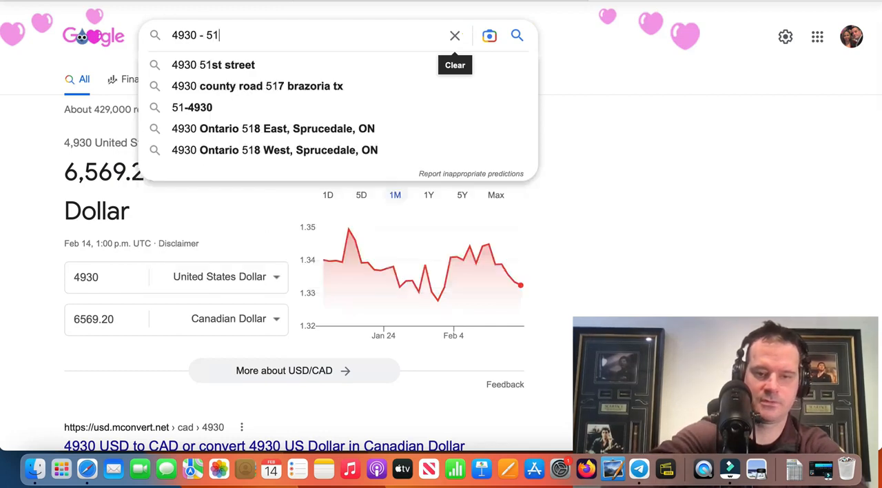
{"action": "type", "text": "71"}
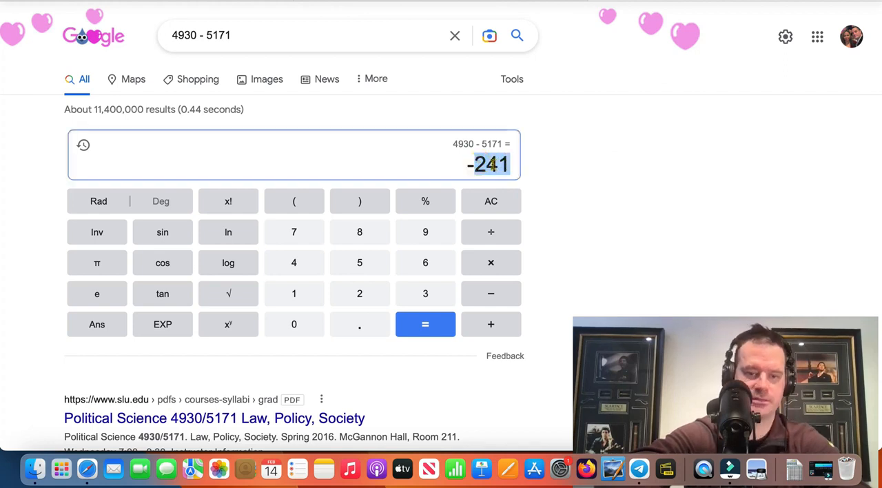
{"action": "mouse_move", "coordinate": [568, 65]}
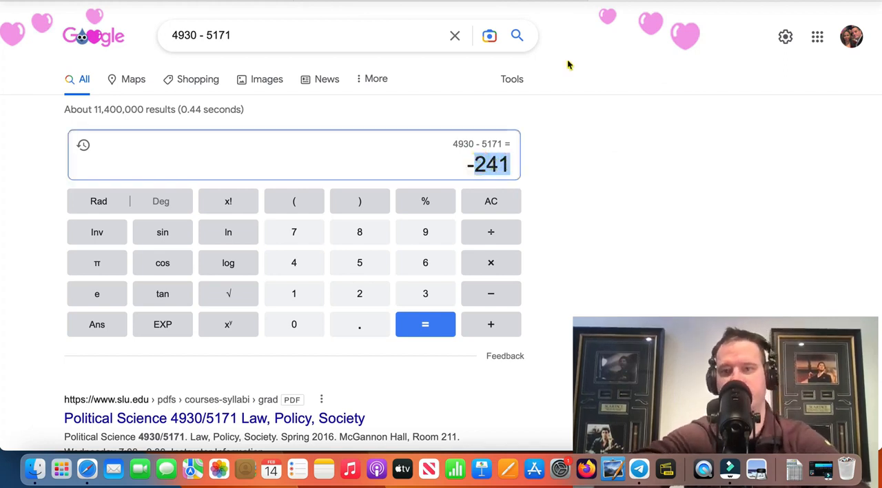
{"action": "mouse_move", "coordinate": [560, 67]}
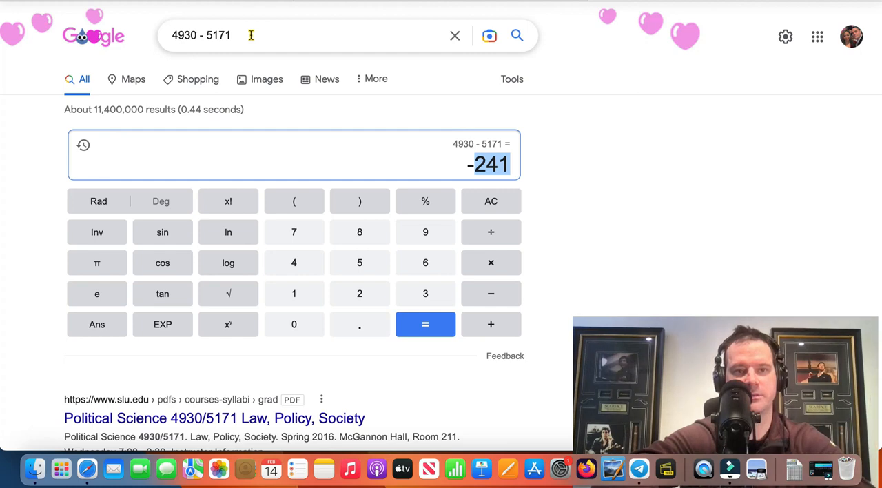
{"action": "mouse_move", "coordinate": [395, 102]}
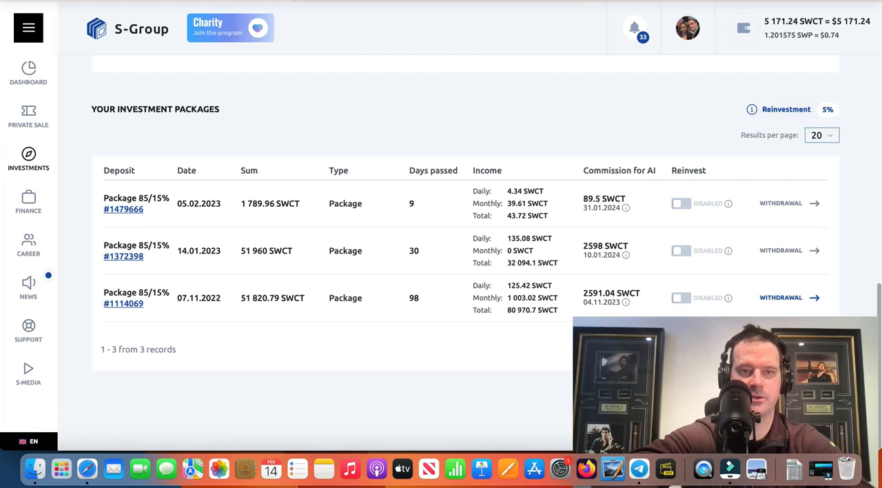
{"action": "mouse_move", "coordinate": [314, 77]}
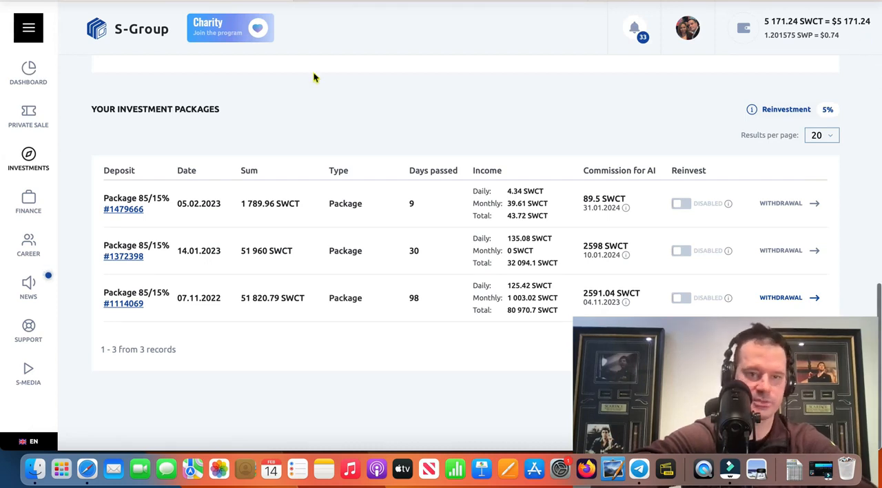
{"action": "mouse_move", "coordinate": [496, 122]}
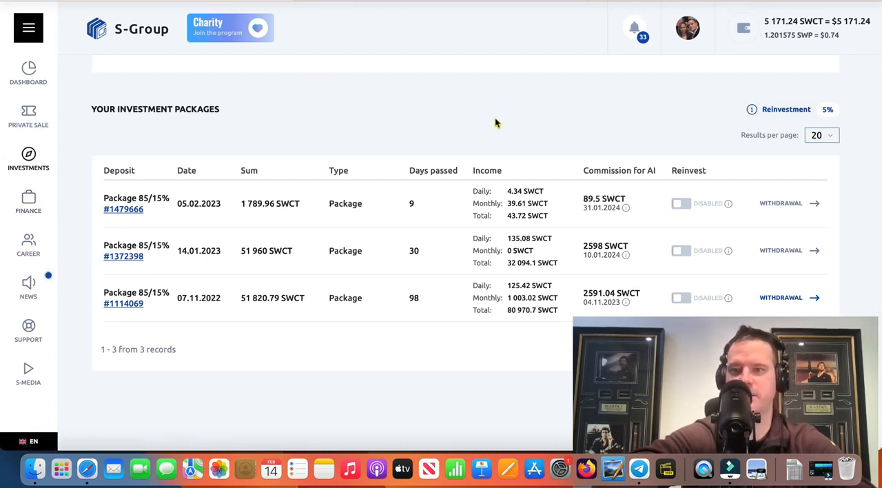
{"action": "mouse_move", "coordinate": [645, 85]}
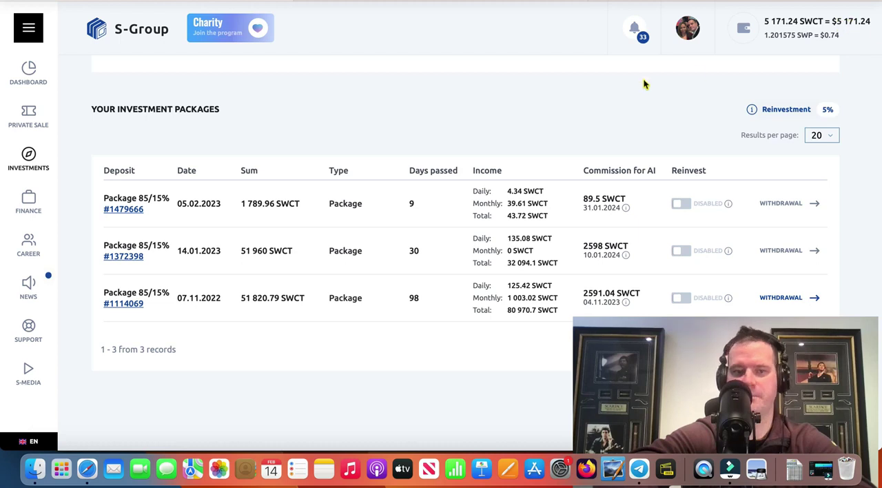
{"action": "mouse_move", "coordinate": [228, 261]}
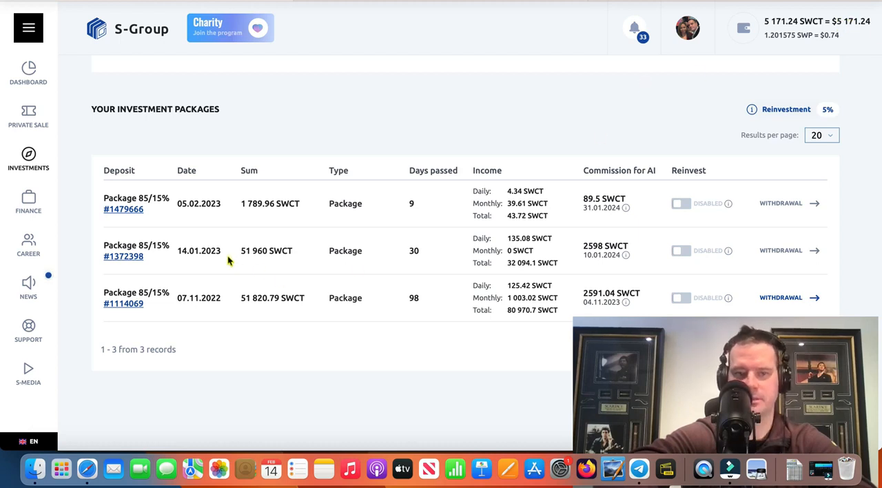
{"action": "mouse_move", "coordinate": [430, 249]}
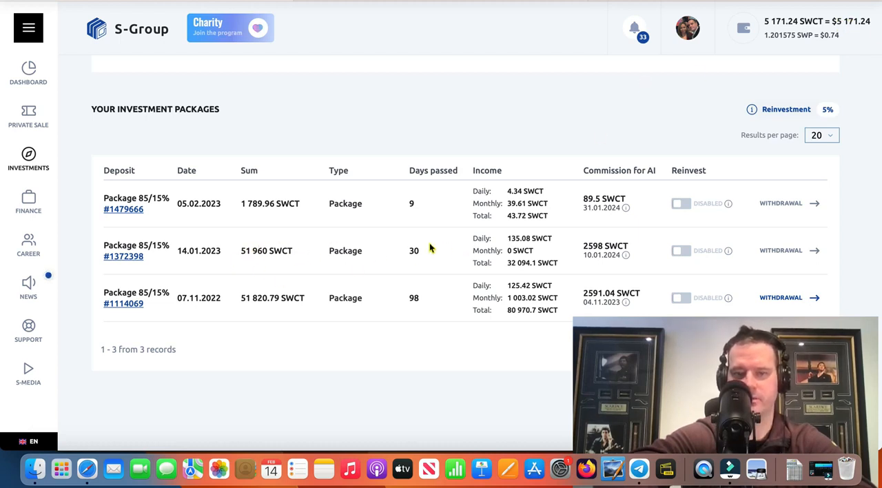
{"action": "mouse_move", "coordinate": [245, 100]}
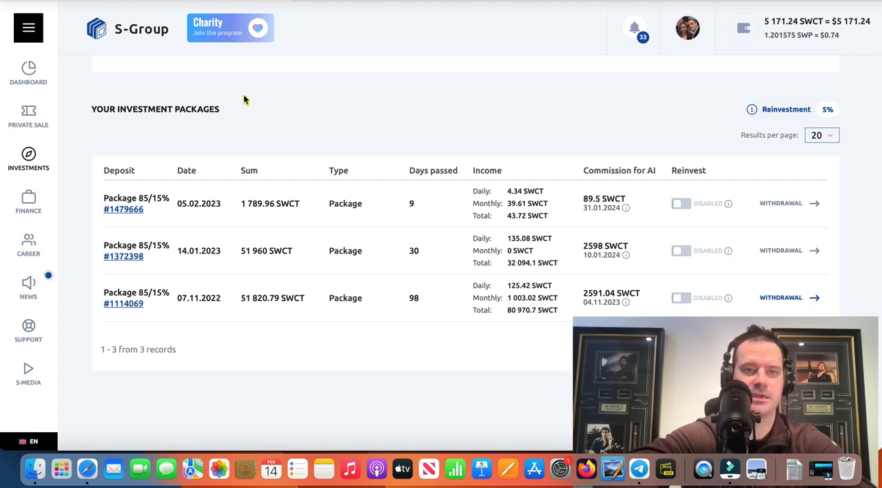
{"action": "mouse_move", "coordinate": [279, 117]}
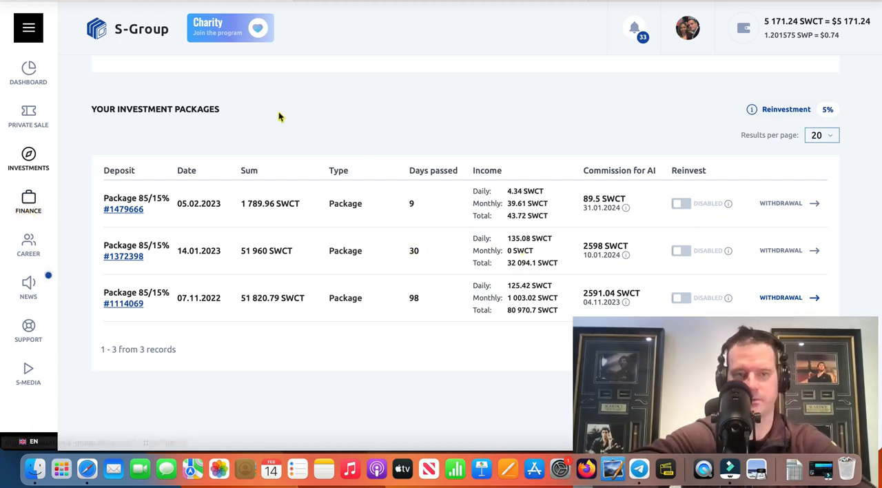
- Go to the finance page with balance operations and recent transactions
{"action": "left_click", "coordinate": [27, 201]}
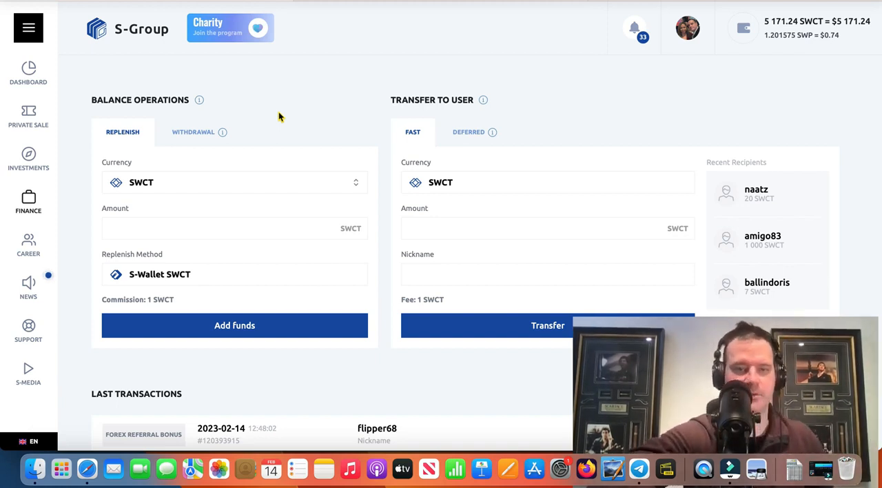
- Set the SWCT withdrawal amount to 240 in the withdrawal form
{"action": "left_click", "coordinate": [193, 133]}
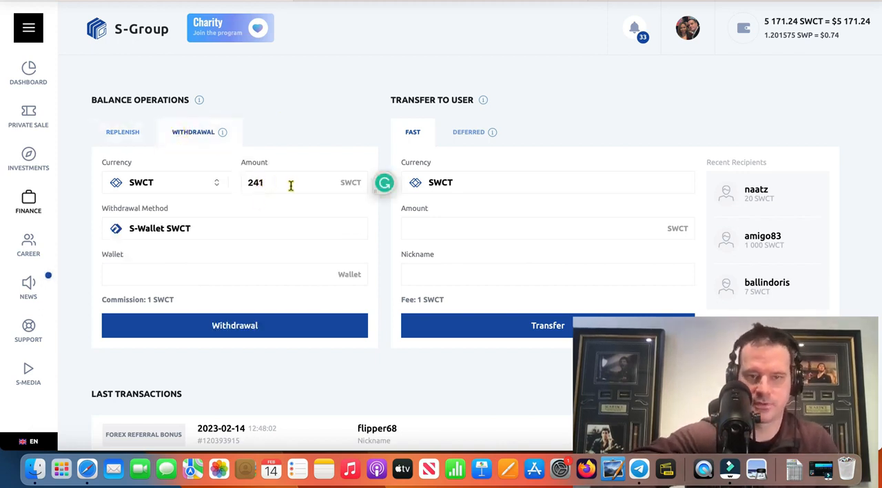
{"action": "key", "text": "Backspace"}
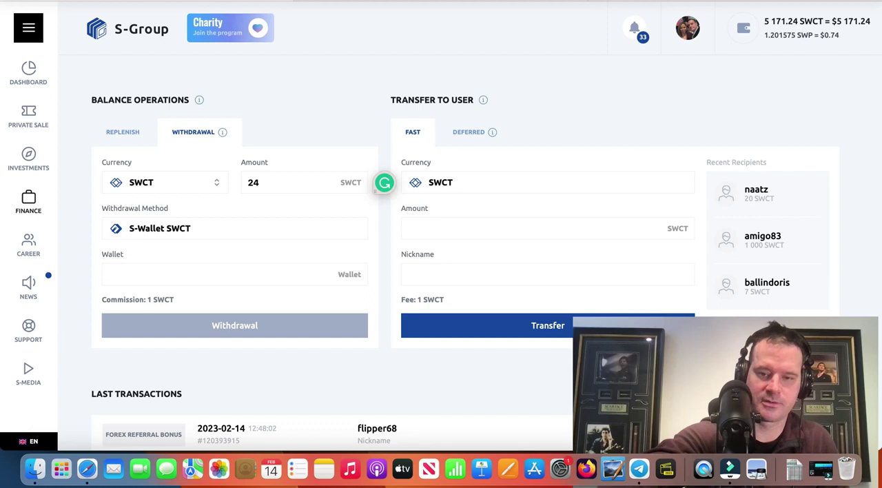
{"action": "type", "text": "0"}
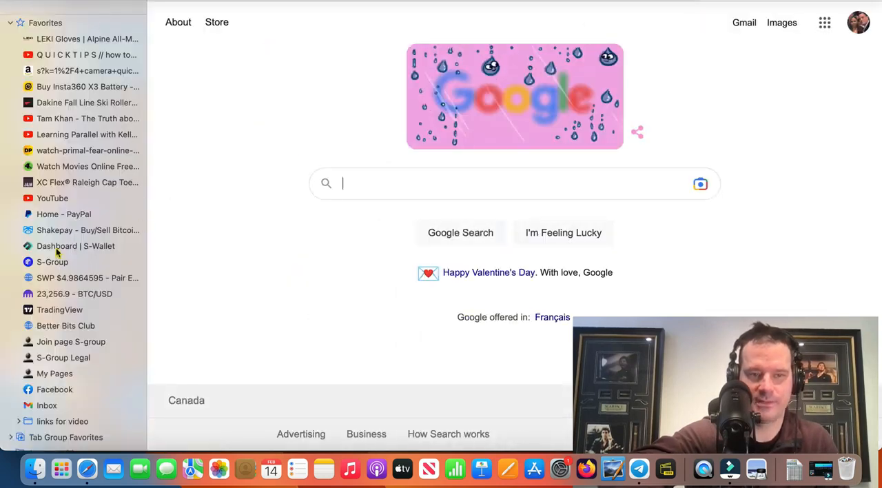
- Sign in to S-Wallet with the saved login details
{"action": "left_click", "coordinate": [75, 245]}
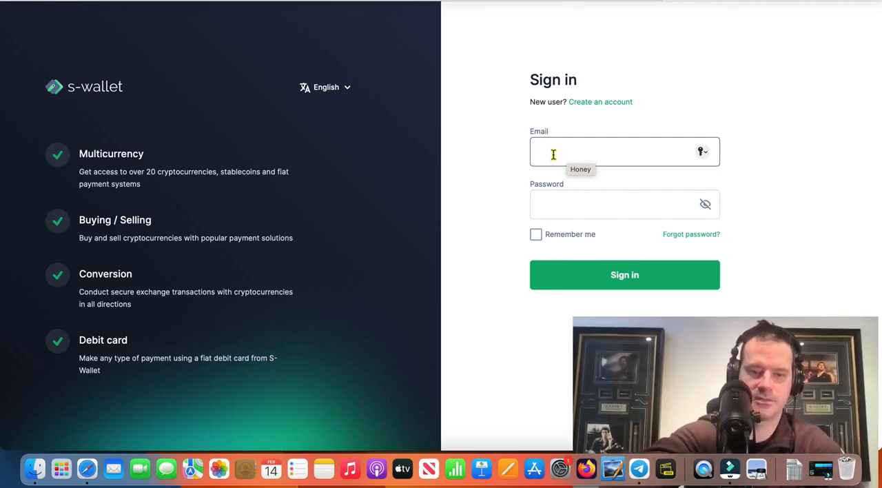
{"action": "type", "text": "a"}
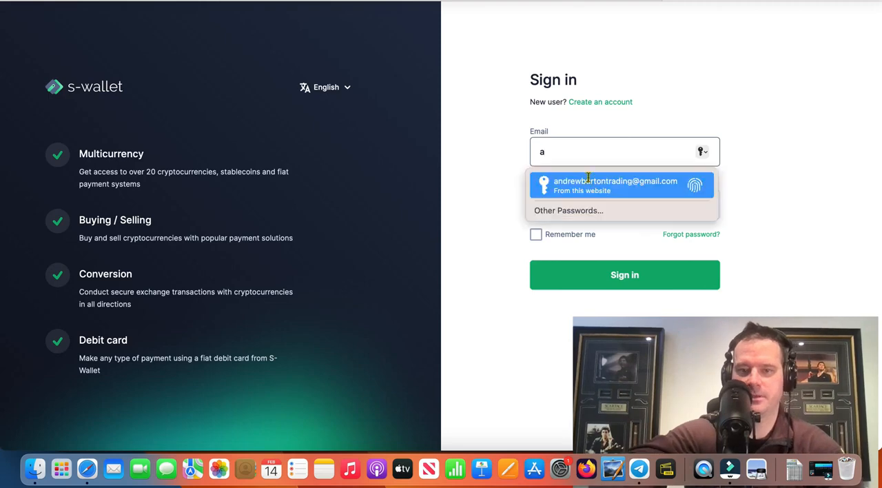
{"action": "left_click", "coordinate": [615, 185]}
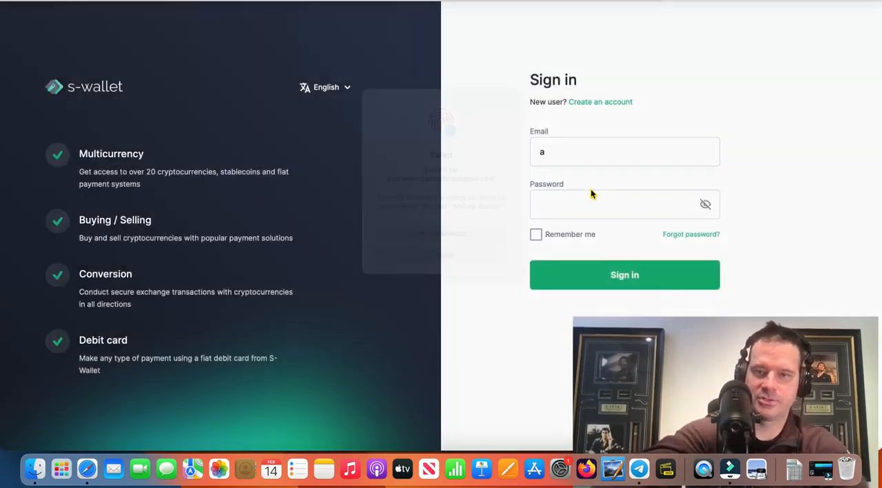
{"action": "left_click", "coordinate": [624, 275]}
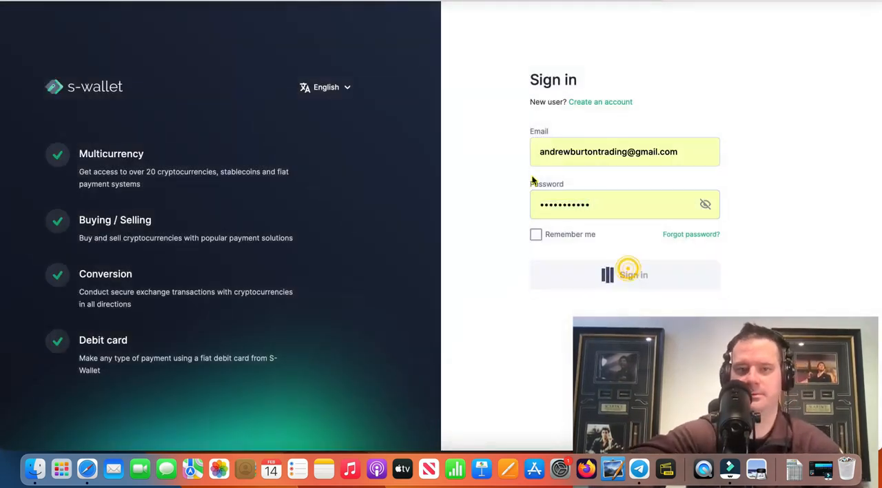
{"action": "left_click", "coordinate": [625, 274]}
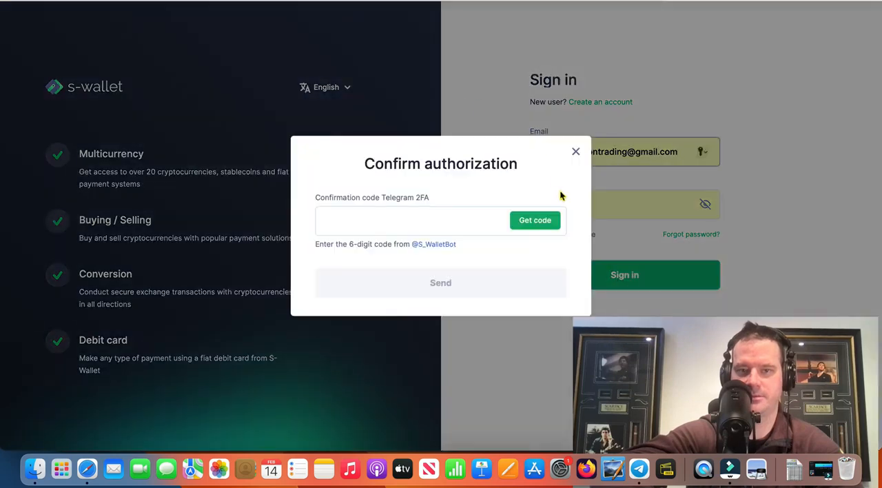
{"action": "left_click", "coordinate": [534, 221]}
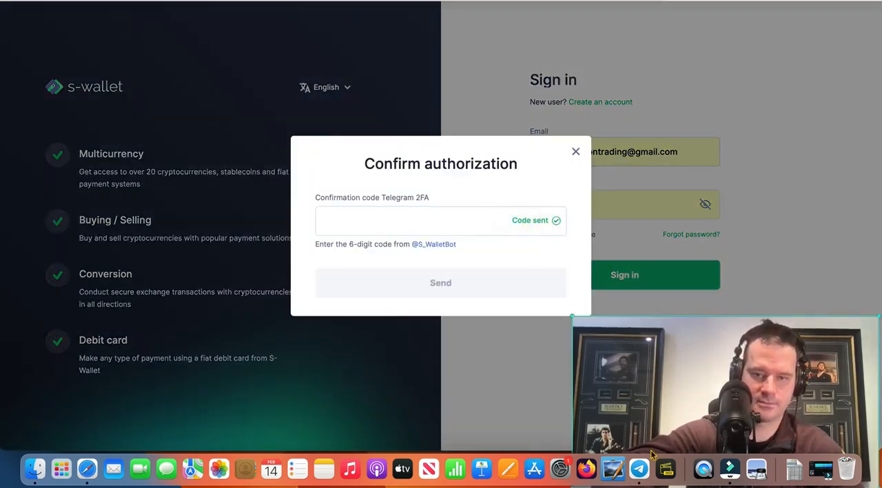
{"action": "left_click", "coordinate": [639, 468]}
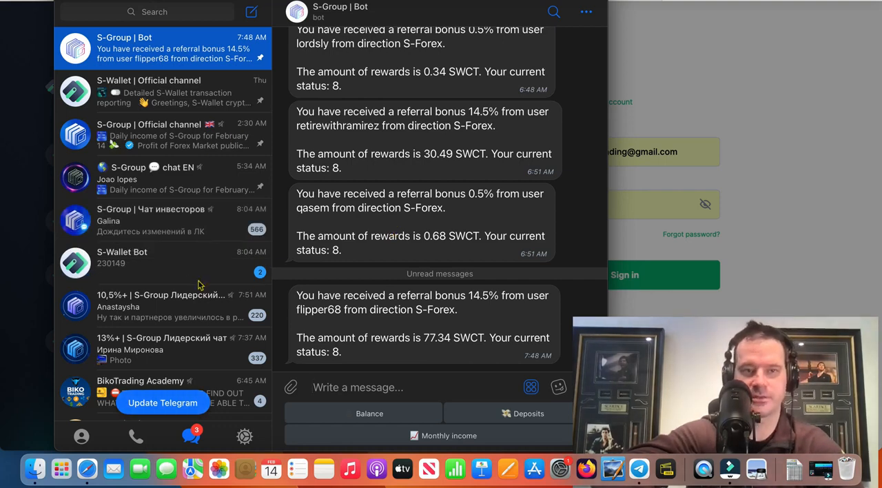
{"action": "left_click", "coordinate": [163, 262]}
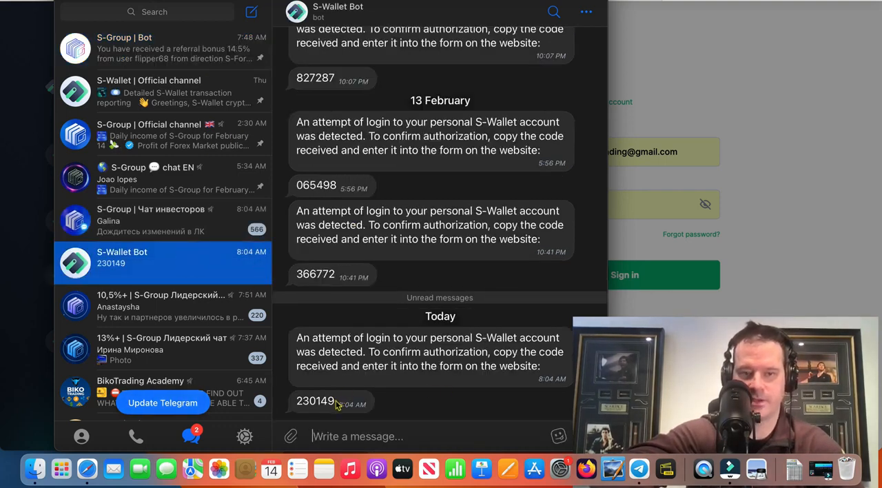
{"action": "double_click", "coordinate": [315, 400]}
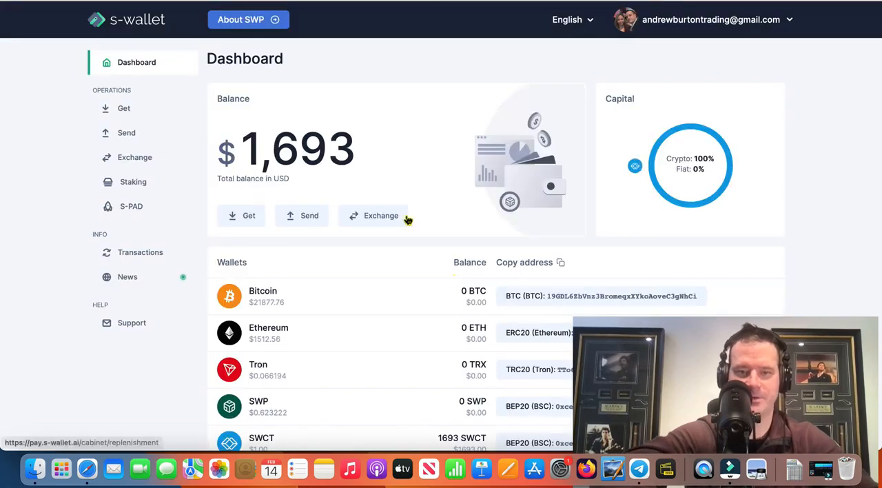
- Locate the SWCT wallet on the S-Wallet dashboard to copy its BEP20 address
{"action": "scroll", "scroll_direction": "down", "scroll_amount": 3}
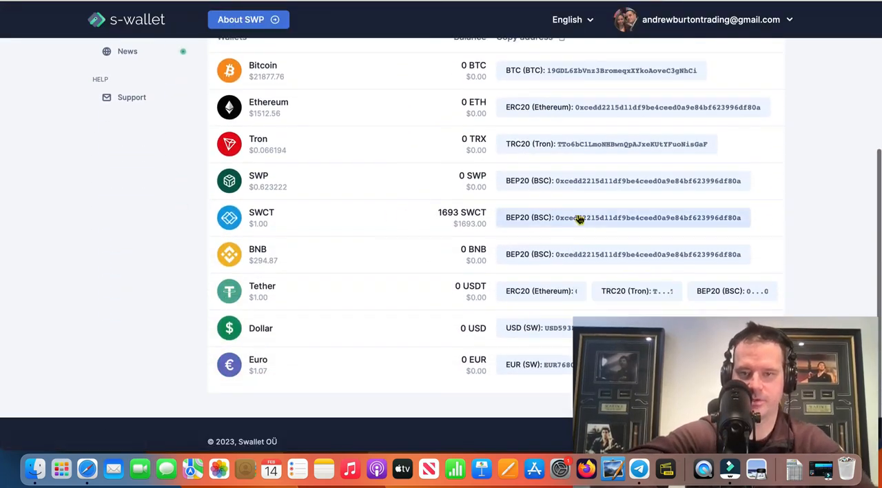
{"action": "scroll", "scroll_direction": "up", "scroll_amount": 3}
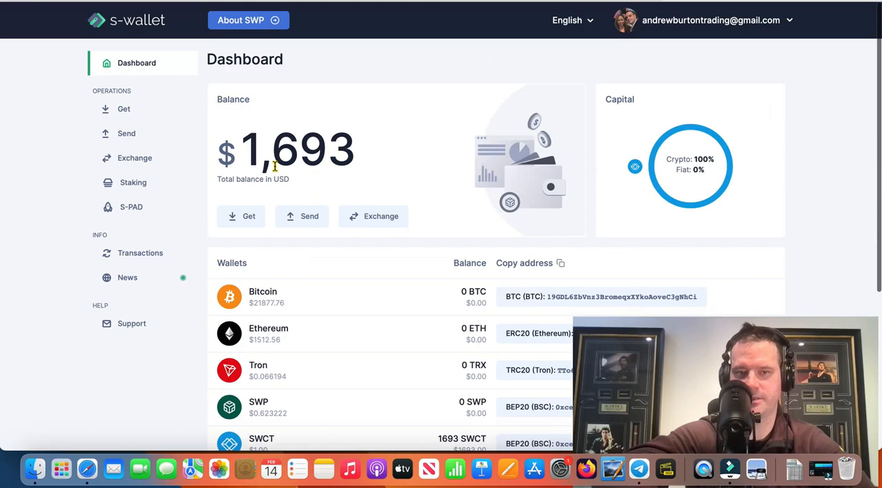
{"action": "mouse_move", "coordinate": [378, 173]}
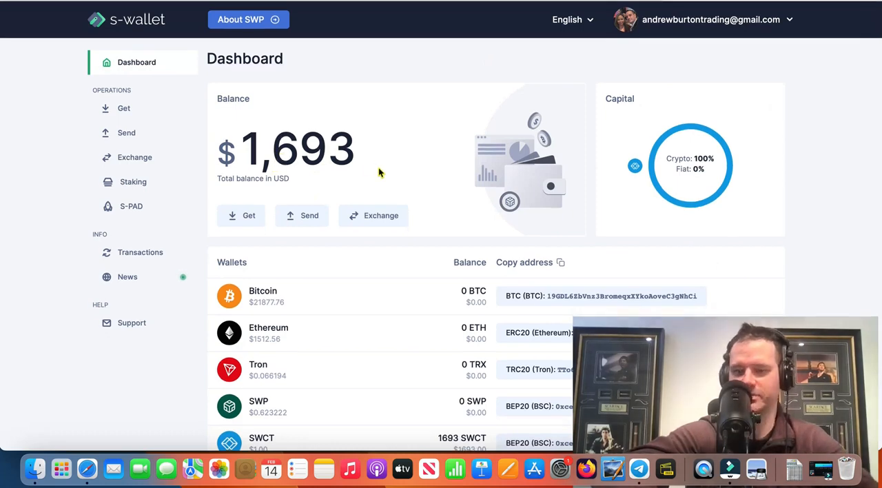
{"action": "scroll", "scroll_direction": "down", "scroll_amount": 3}
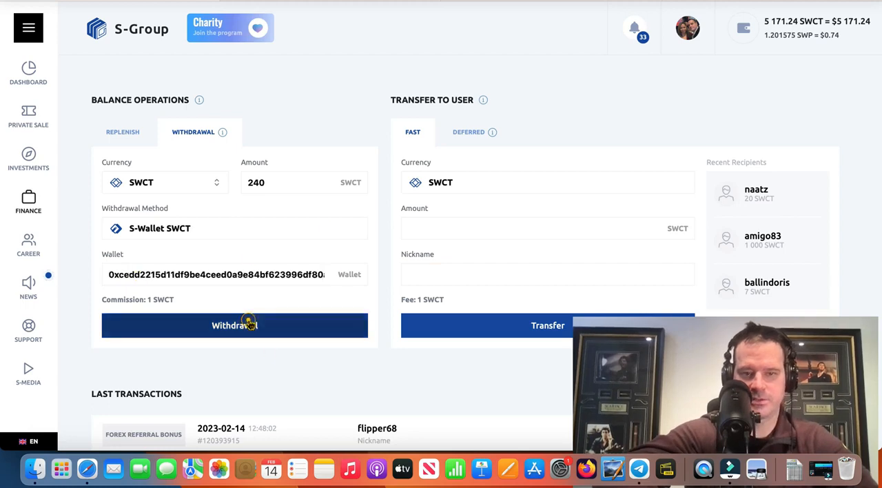
{"action": "left_click", "coordinate": [234, 325]}
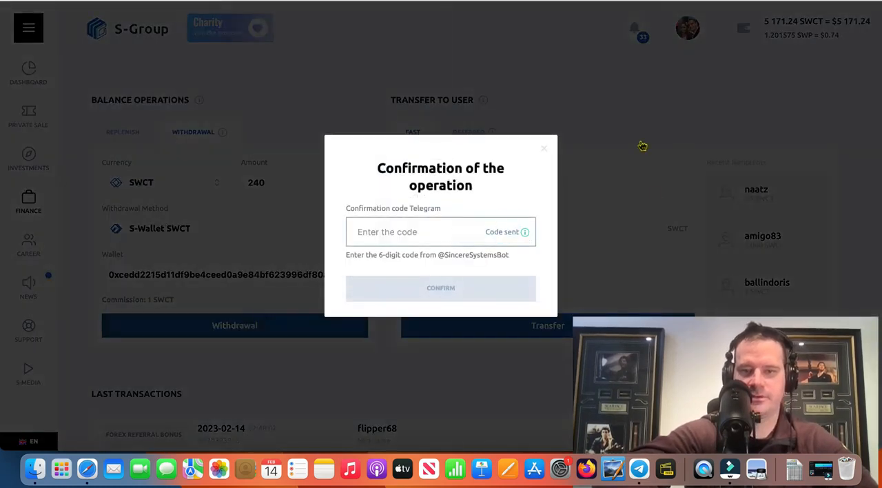
{"action": "left_click", "coordinate": [639, 468]}
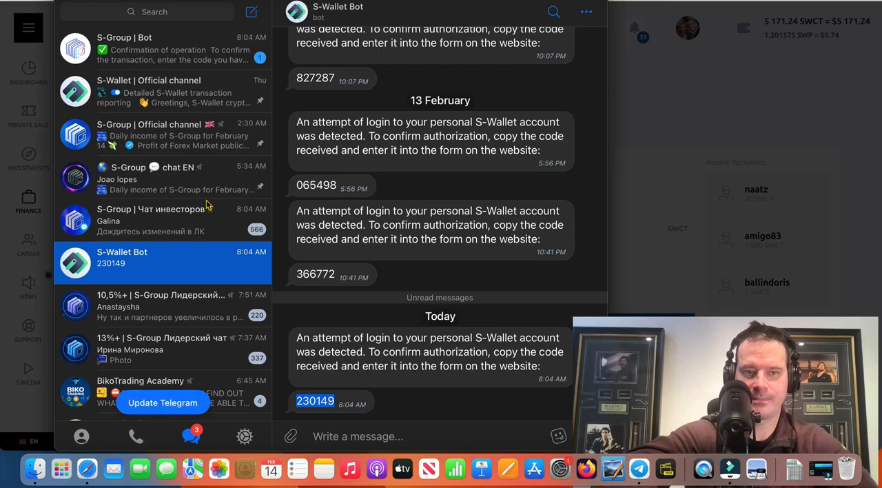
{"action": "left_click", "coordinate": [163, 48]}
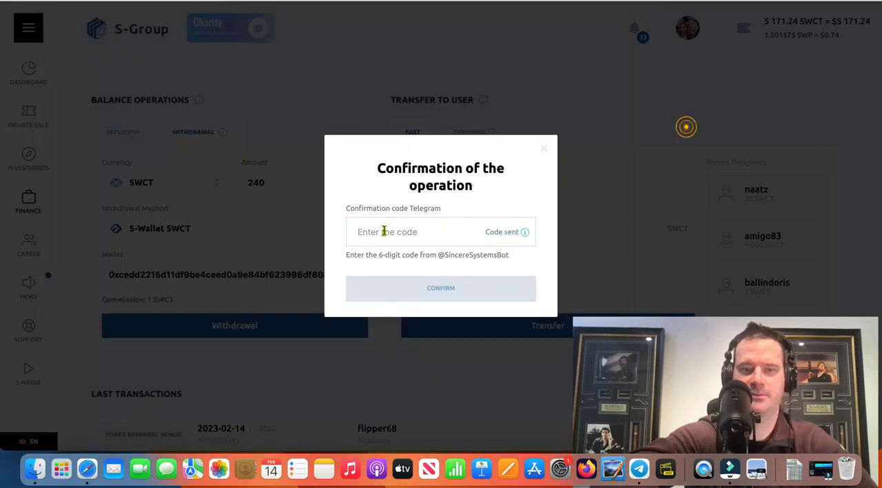
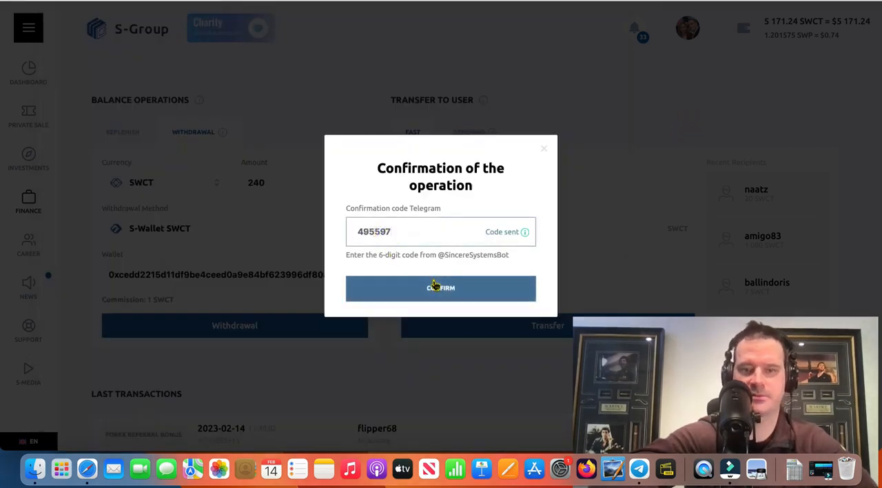
{"action": "left_click", "coordinate": [441, 287]}
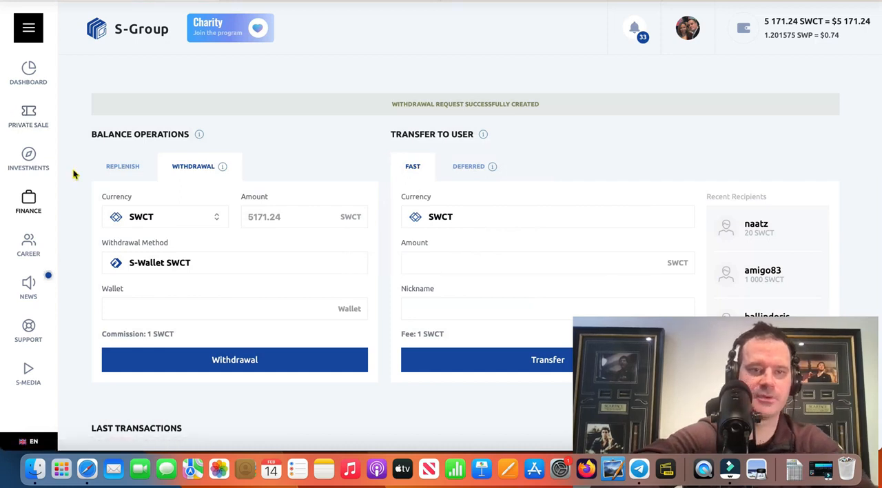
{"action": "mouse_move", "coordinate": [80, 145]}
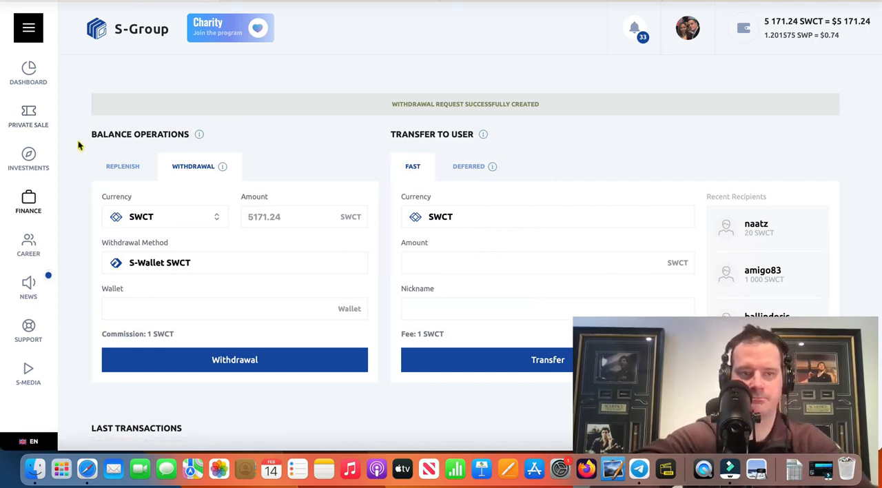
{"action": "mouse_move", "coordinate": [80, 156]}
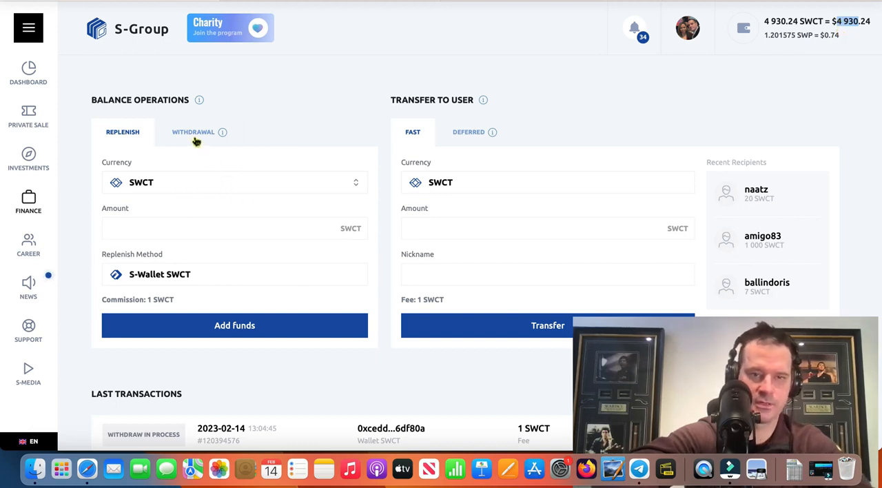
{"action": "left_click", "coordinate": [193, 133]}
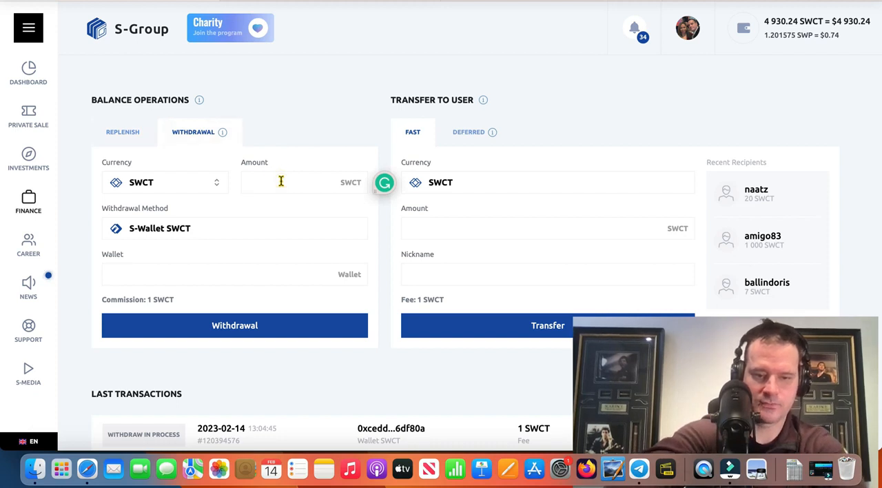
{"action": "type", "text": "4929"}
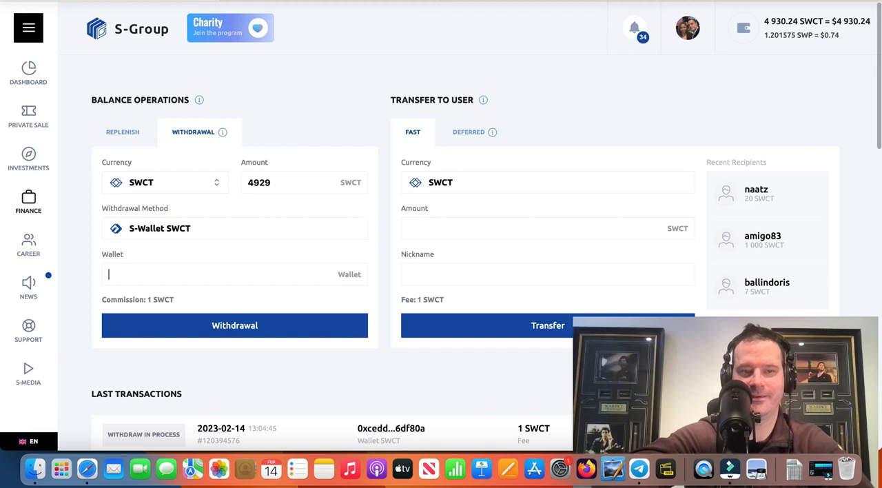
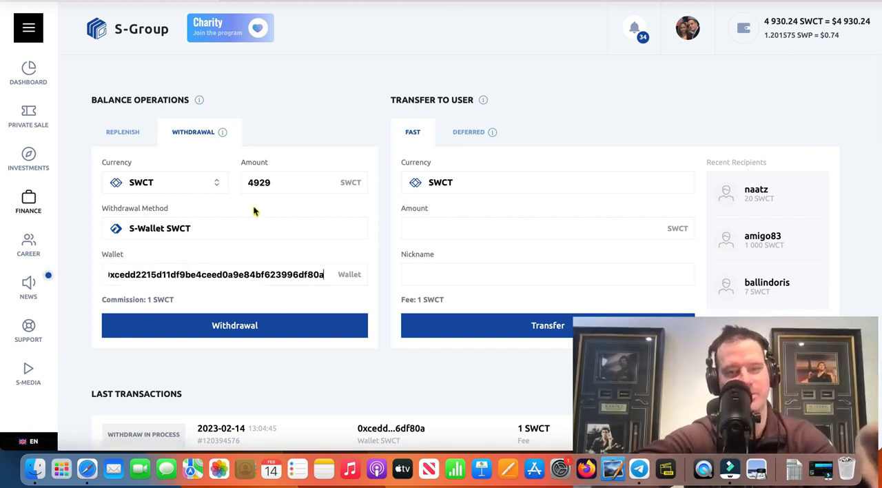
{"action": "mouse_move", "coordinate": [267, 201]}
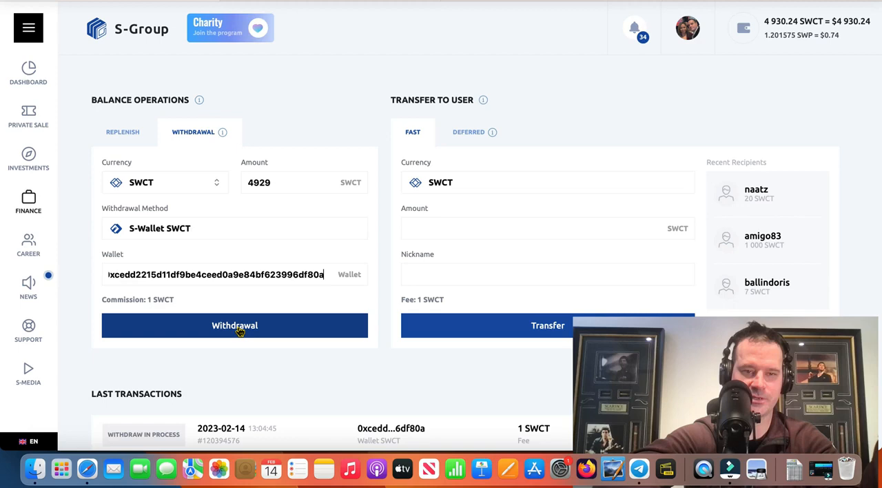
{"action": "left_click", "coordinate": [234, 325]}
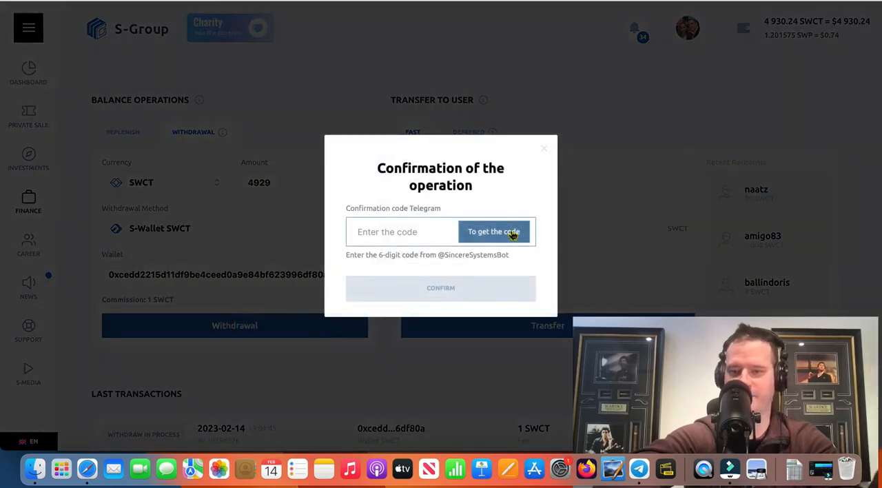
{"action": "left_click", "coordinate": [493, 232]}
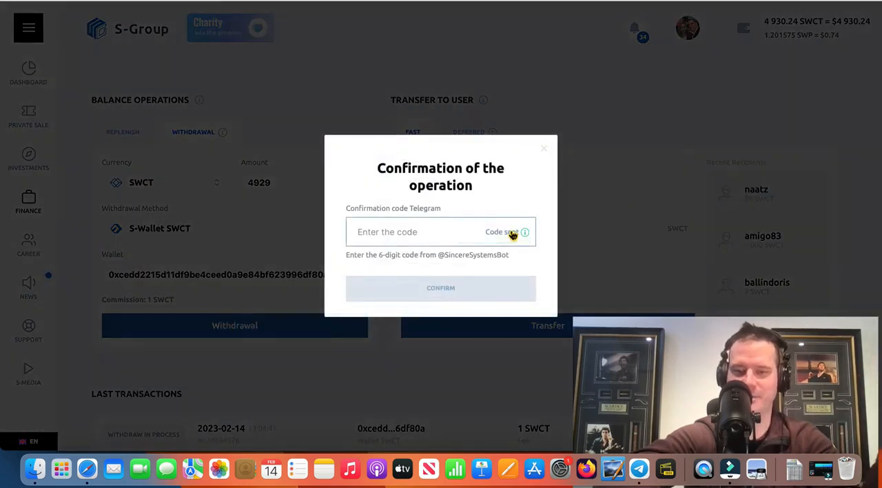
{"action": "left_click", "coordinate": [502, 232]}
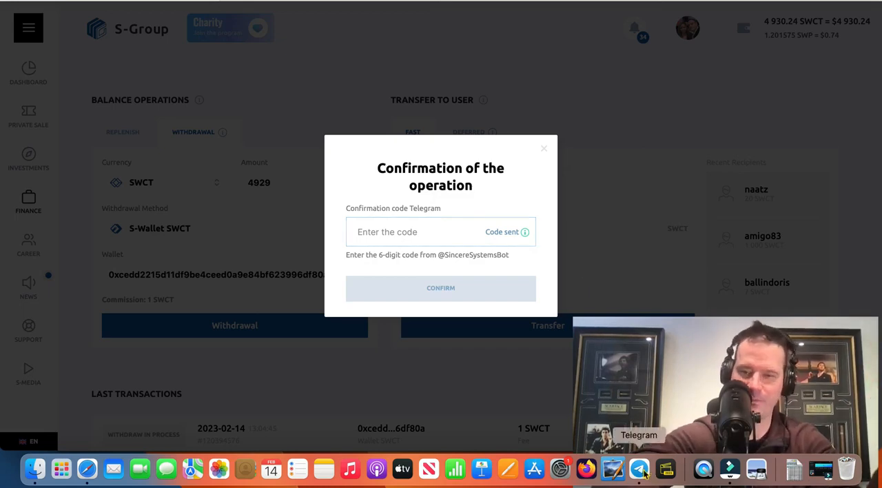
{"action": "left_click", "coordinate": [640, 468]}
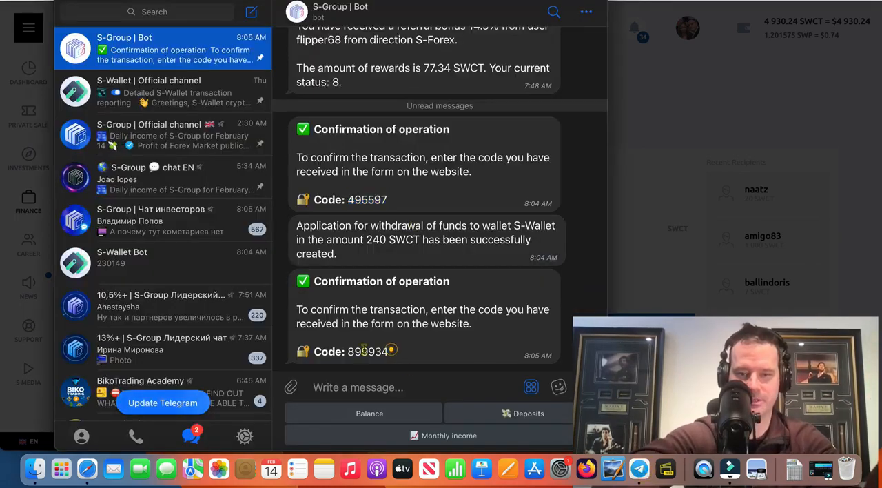
{"action": "double_click", "coordinate": [366, 351]}
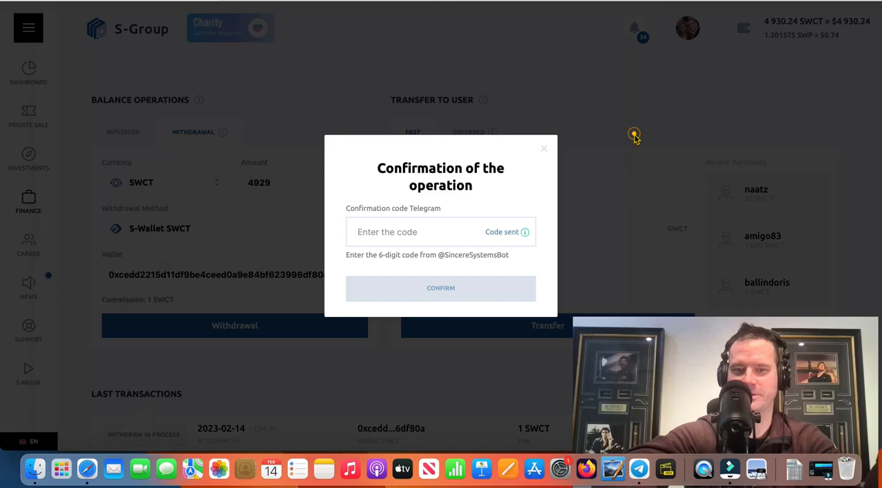
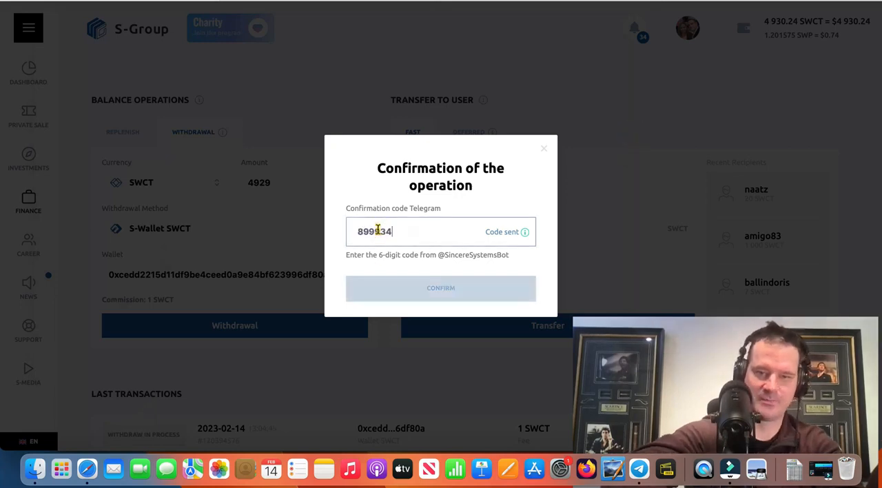
{"action": "left_click", "coordinate": [441, 287]}
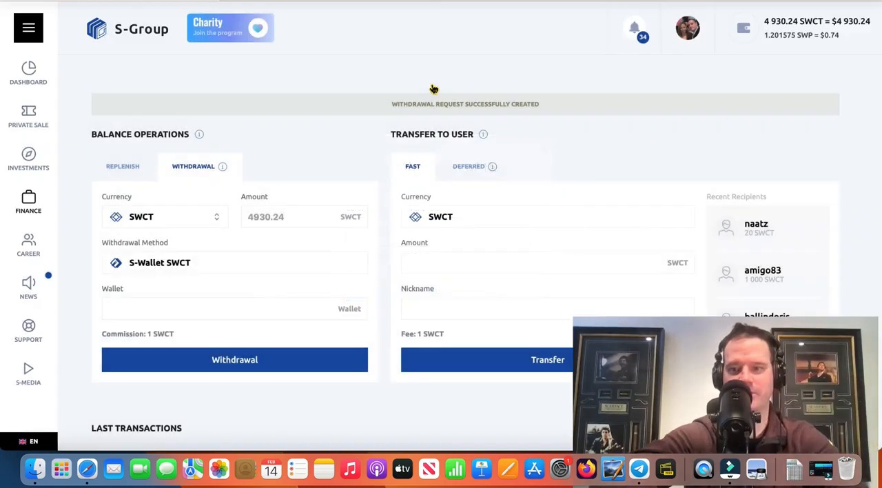
{"action": "mouse_move", "coordinate": [380, 77]}
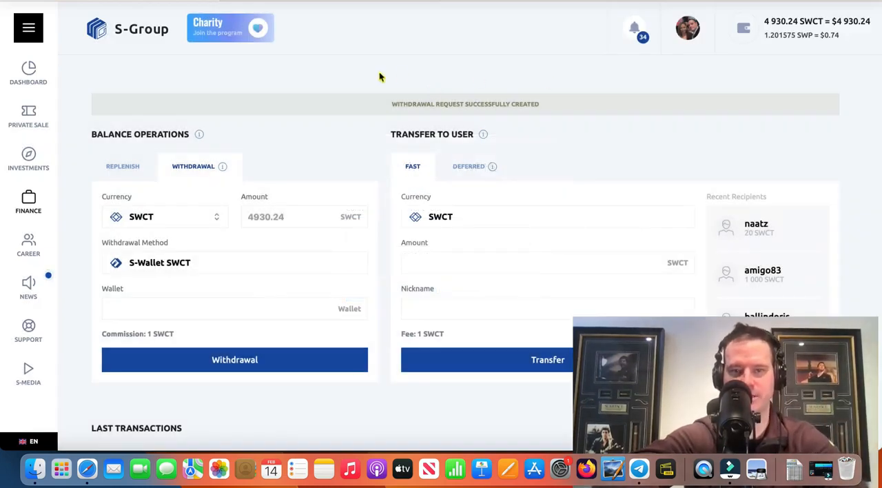
{"action": "mouse_move", "coordinate": [446, 66]}
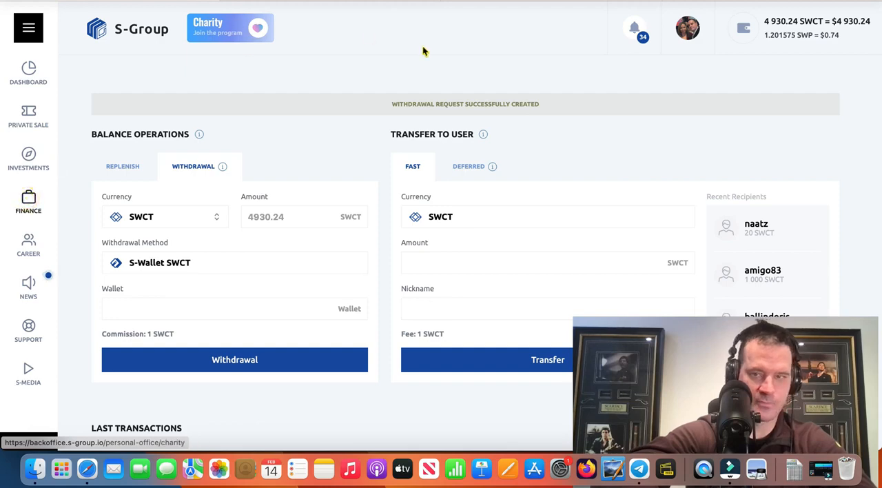
- Scroll to the Last Transactions table showing the 4,929 and 240 SWCT withdrawals in process
{"action": "scroll", "scroll_direction": "down", "scroll_amount": 3}
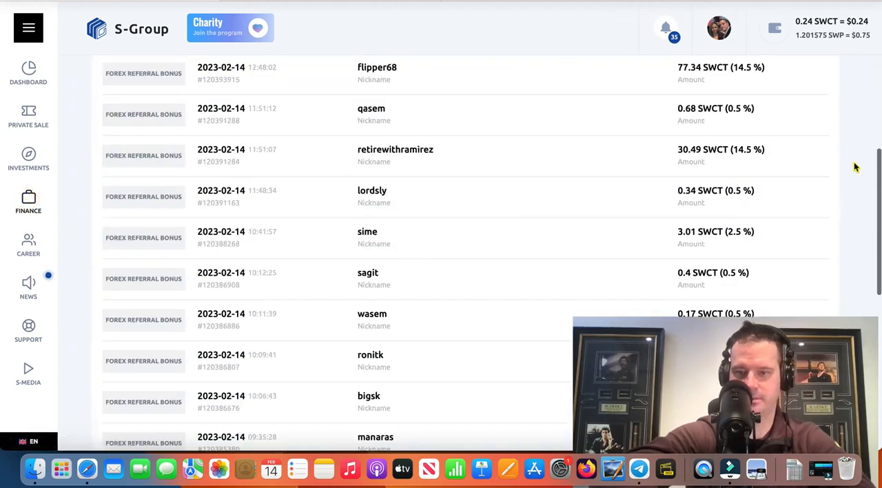
{"action": "scroll", "scroll_direction": "up", "scroll_amount": 3}
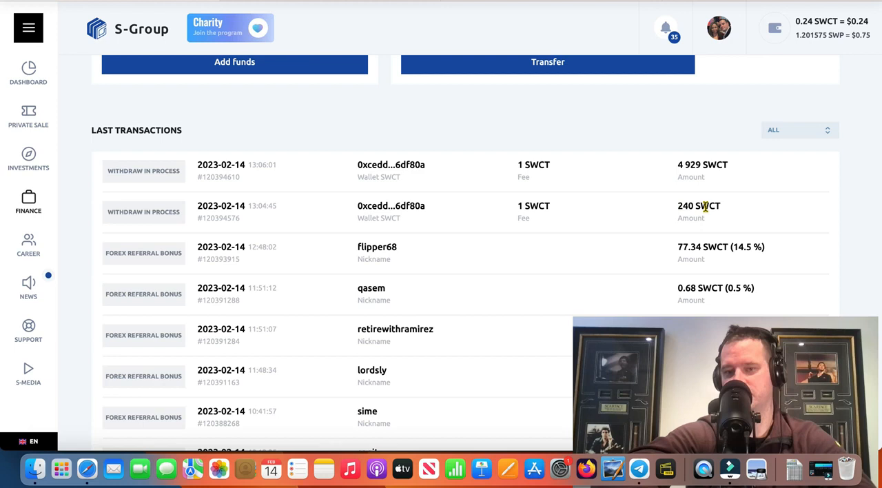
{"action": "mouse_move", "coordinate": [702, 206]}
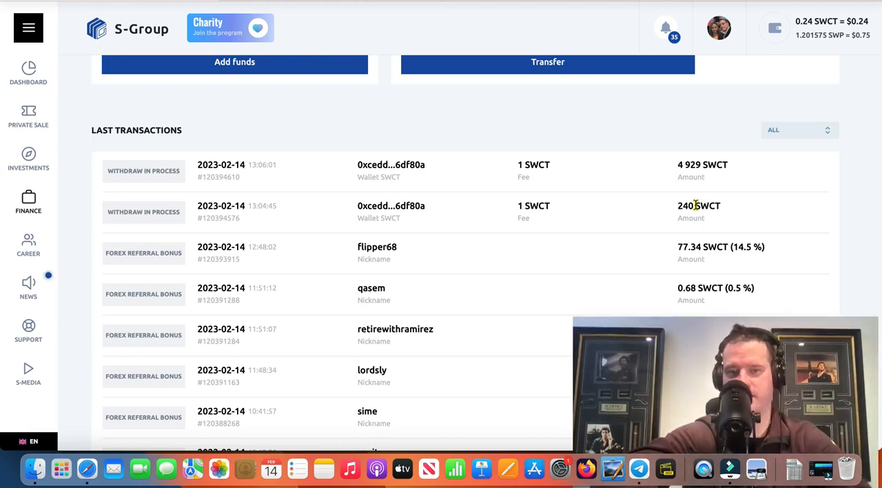
{"action": "mouse_move", "coordinate": [679, 172]}
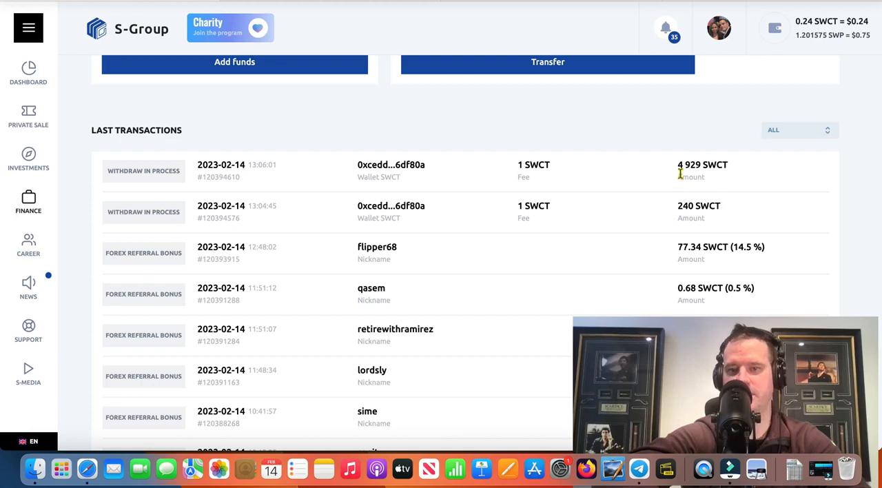
{"action": "mouse_move", "coordinate": [689, 165]}
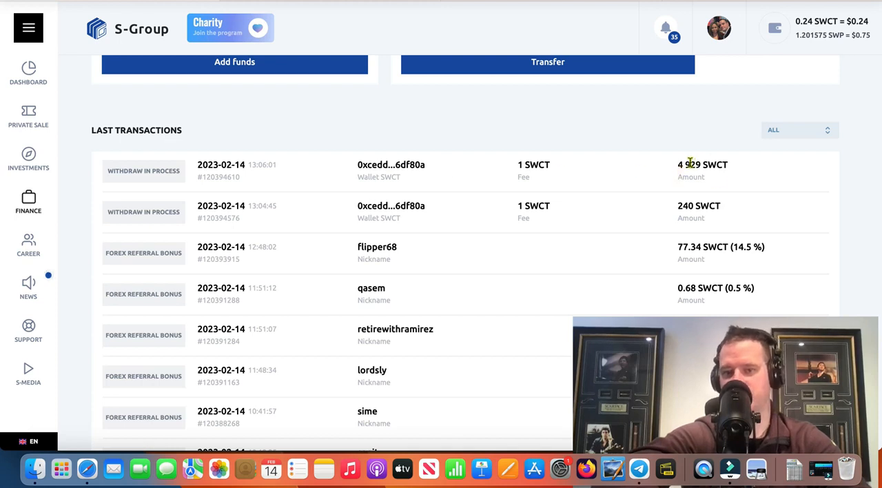
{"action": "mouse_move", "coordinate": [820, 138]}
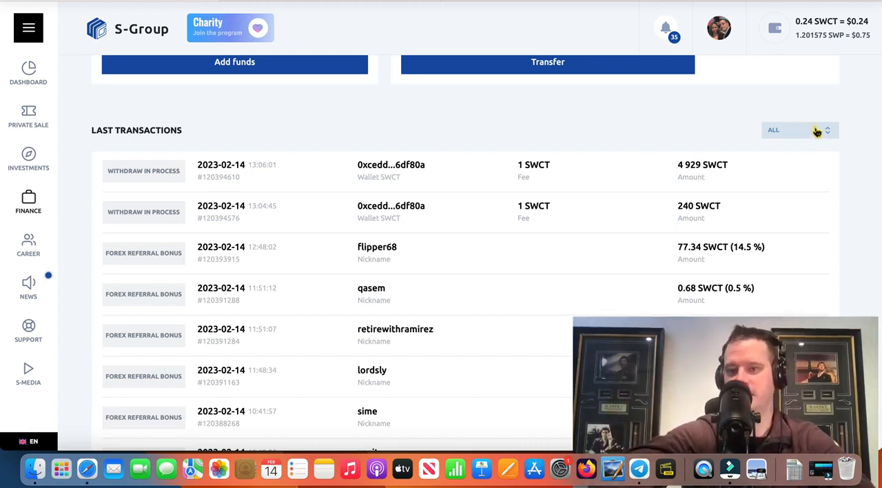
- Filter the transaction list to show only withdrawals and scan the recent entries
{"action": "left_click", "coordinate": [799, 129]}
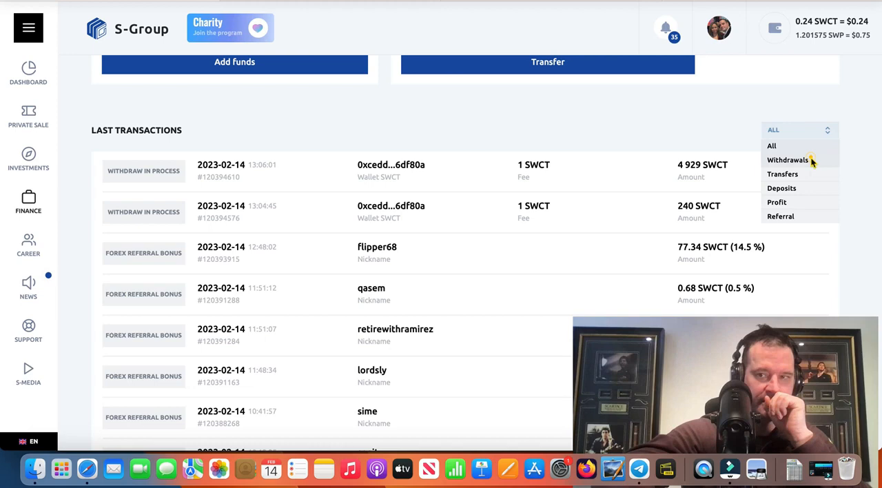
{"action": "left_click", "coordinate": [789, 160]}
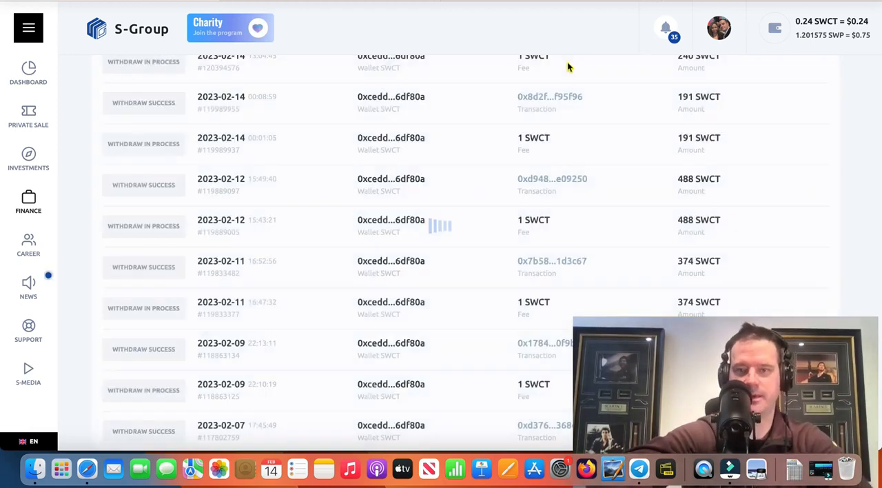
{"action": "scroll", "scroll_direction": "up", "scroll_amount": 3}
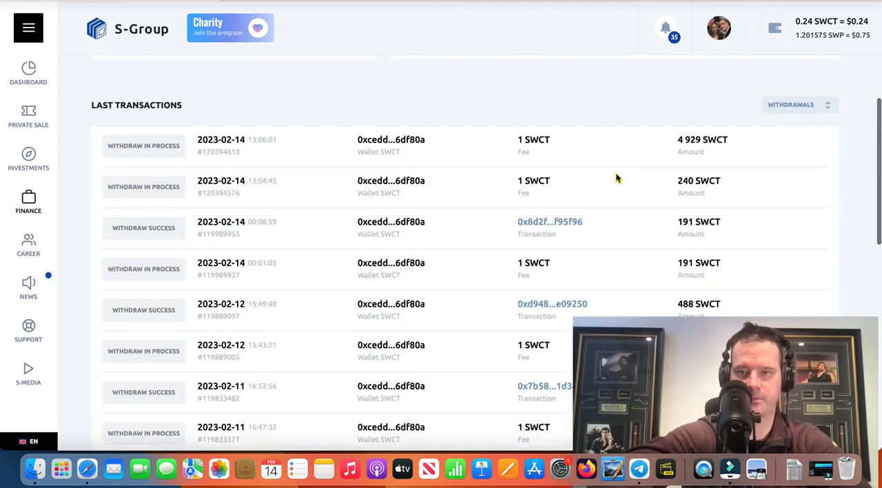
{"action": "scroll", "scroll_direction": "up", "scroll_amount": 3}
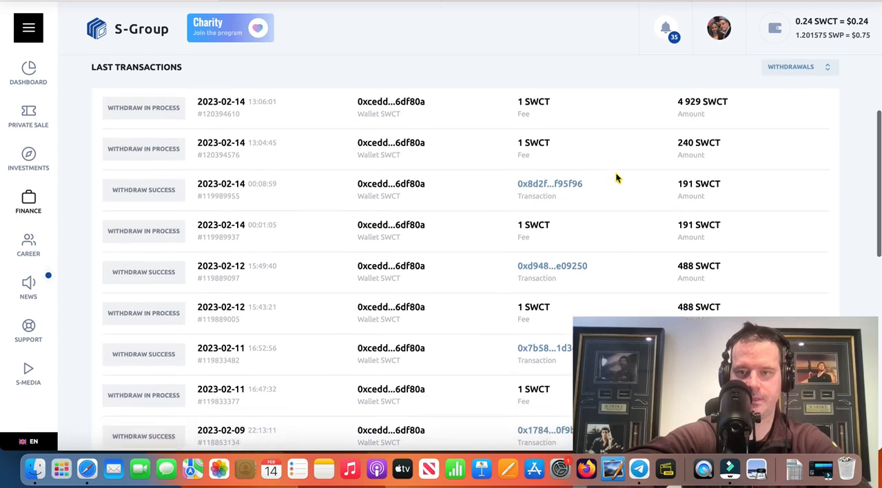
{"action": "scroll", "scroll_direction": "down", "scroll_amount": 3}
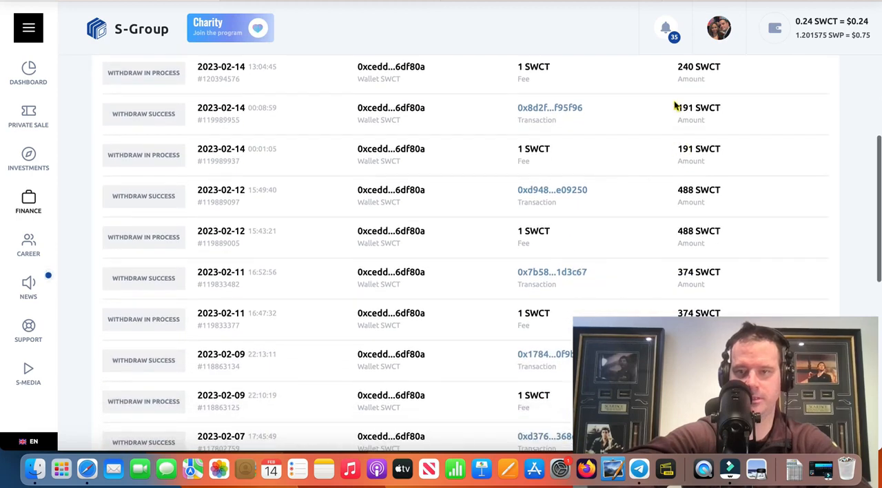
{"action": "scroll", "scroll_direction": "up", "scroll_amount": 3}
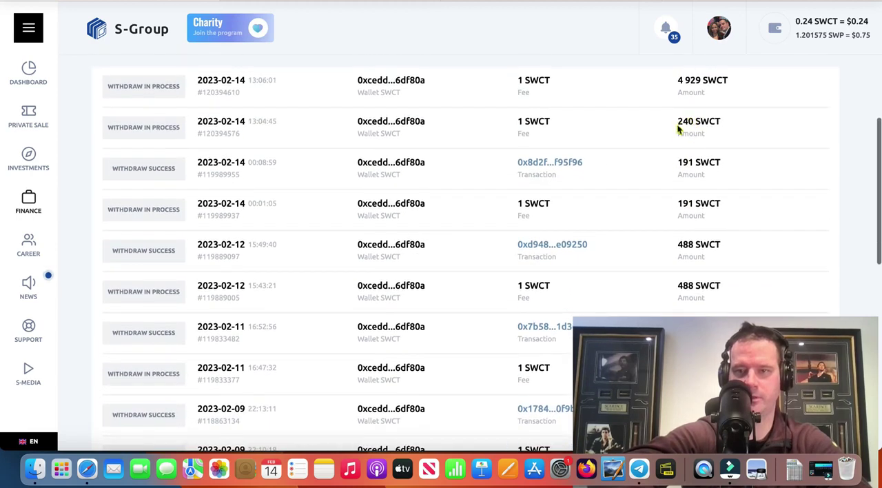
{"action": "mouse_move", "coordinate": [686, 79]}
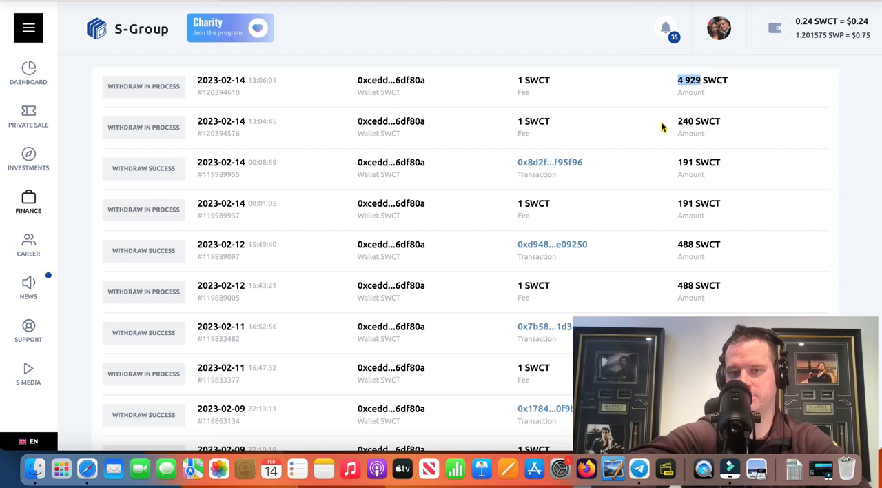
{"action": "mouse_move", "coordinate": [690, 135]}
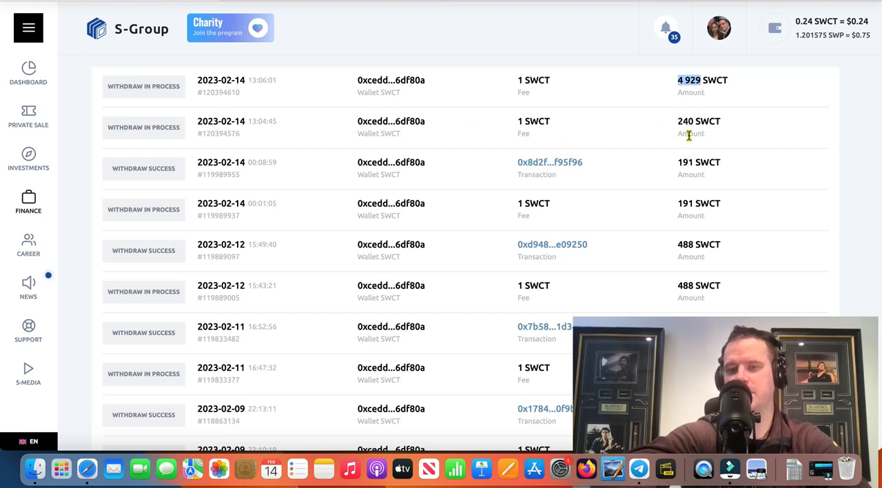
{"action": "mouse_move", "coordinate": [695, 150]}
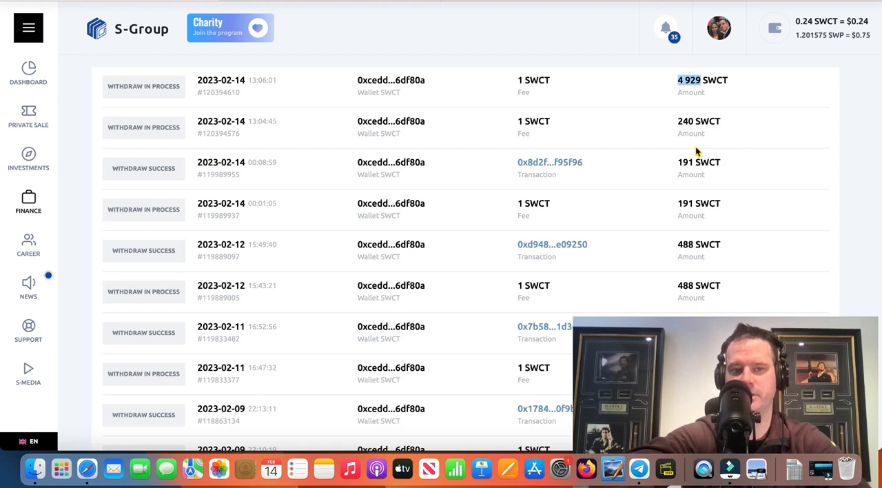
{"action": "mouse_move", "coordinate": [692, 157]}
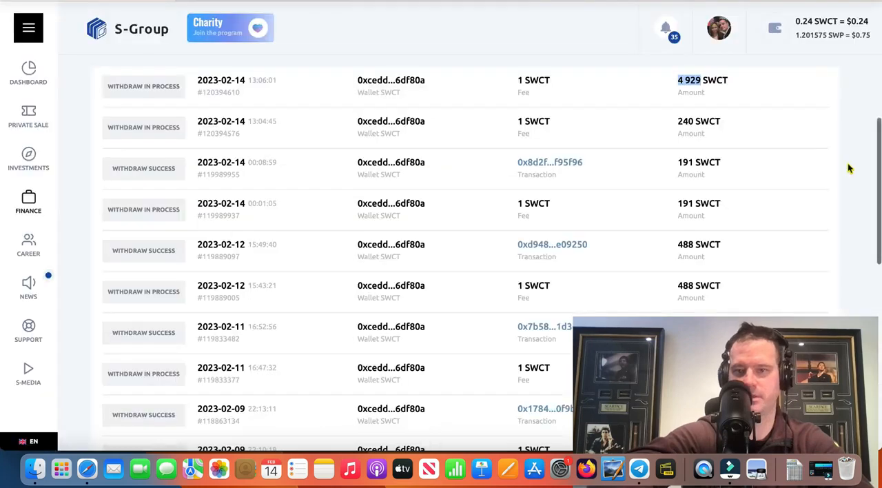
- Build the Google sum of withdrawals, adding 374, 329 and 311 after 4929 and 488
{"action": "scroll", "scroll_direction": "down", "scroll_amount": 3}
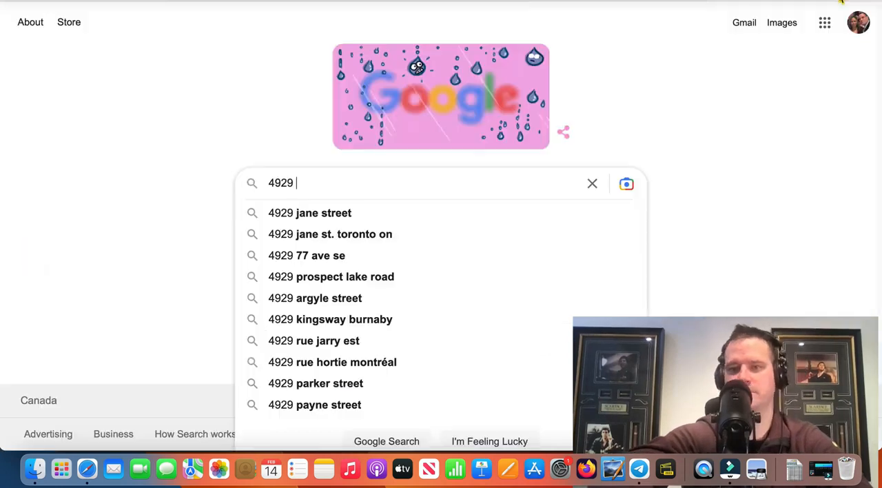
{"action": "type", "text": "+ 488"}
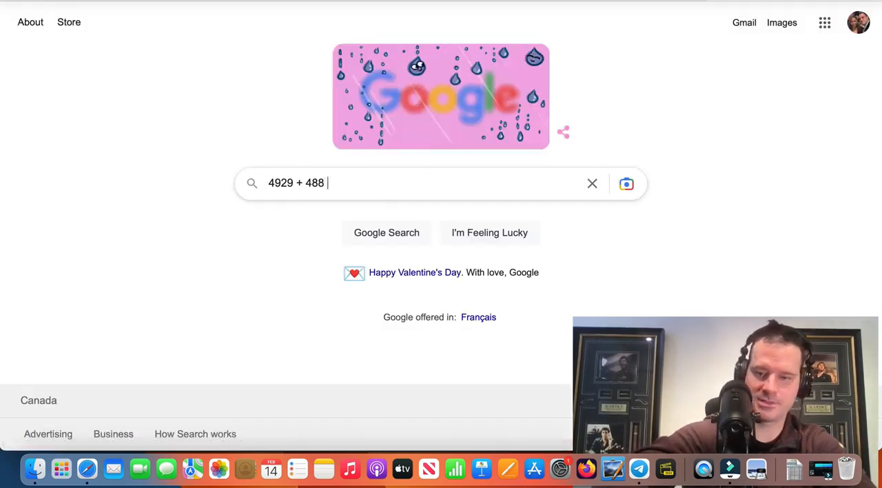
{"action": "type", "text": "+ 374"}
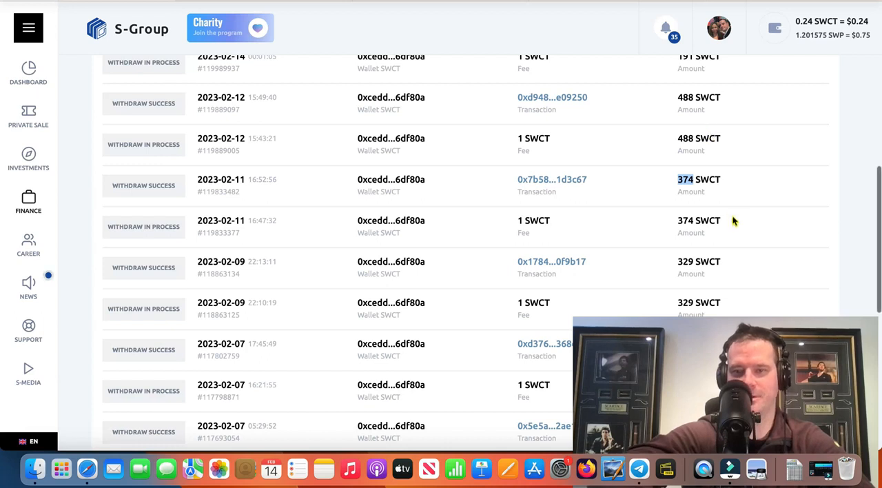
{"action": "scroll", "scroll_direction": "down", "scroll_amount": 3}
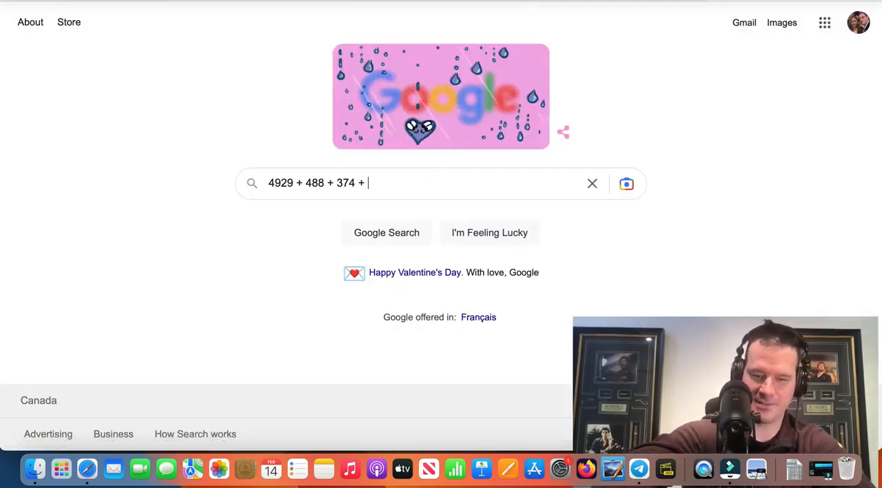
{"action": "type", "text": "329"}
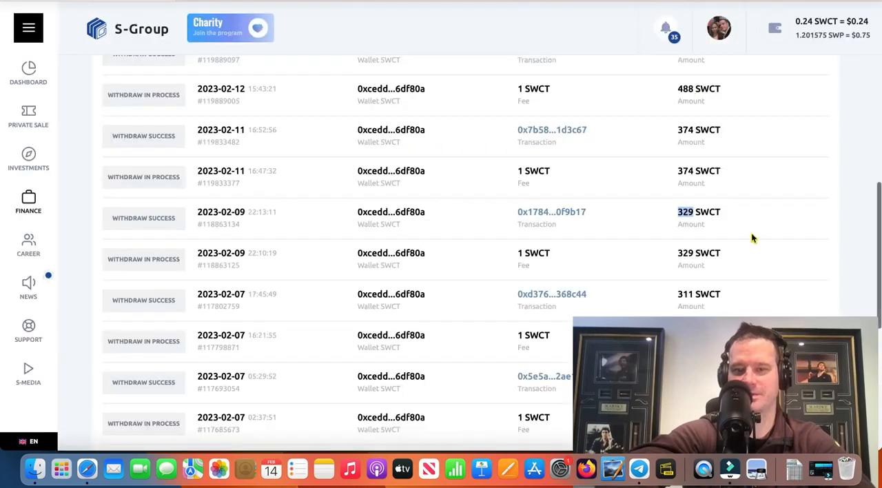
{"action": "scroll", "scroll_direction": "down", "scroll_amount": 3}
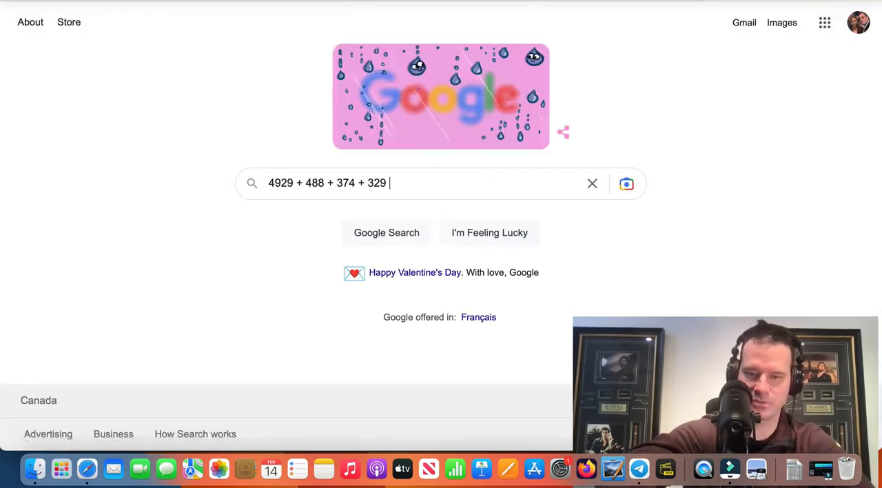
{"action": "type", "text": "+ 311"}
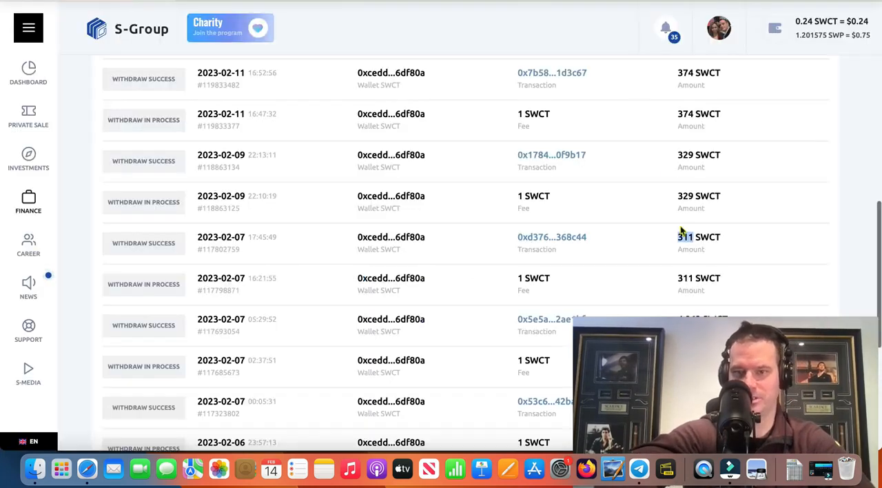
{"action": "scroll", "scroll_direction": "down", "scroll_amount": 3}
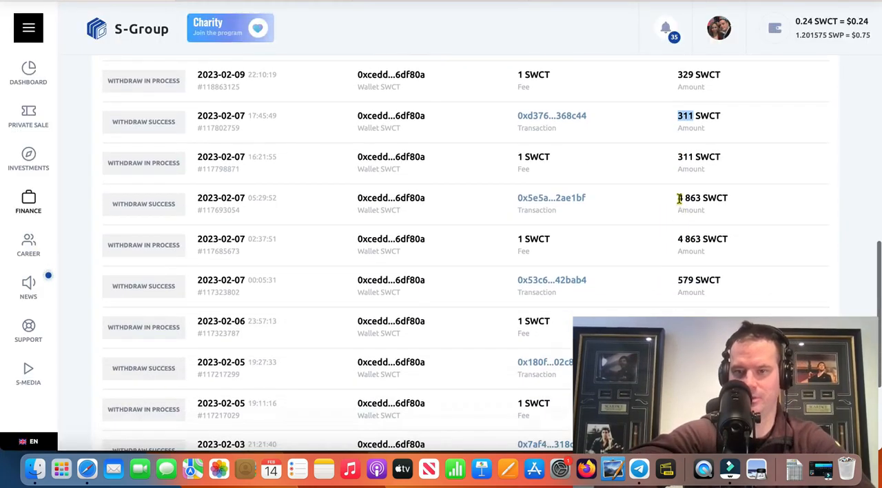
{"action": "mouse_move", "coordinate": [655, 204]}
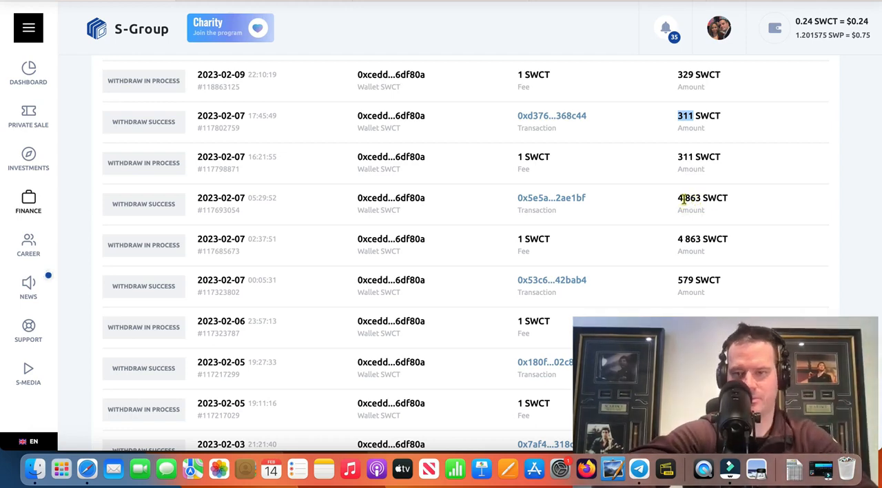
{"action": "scroll", "scroll_direction": "up", "scroll_amount": 3}
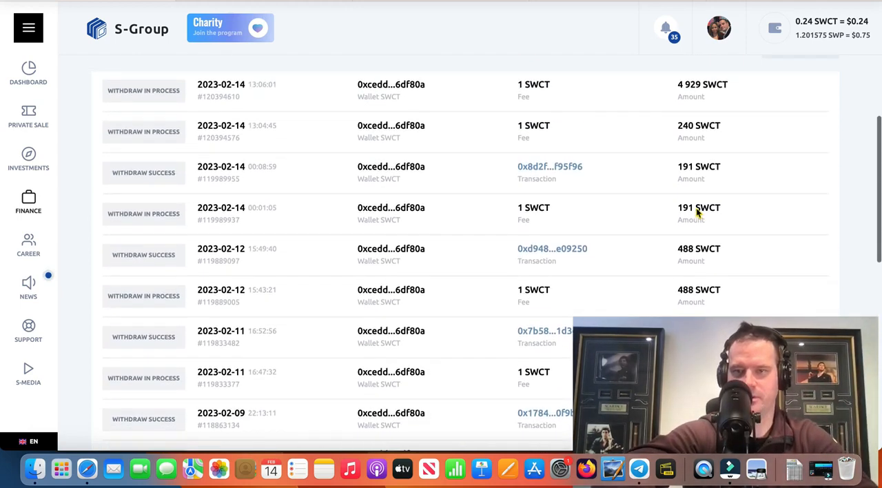
{"action": "scroll", "scroll_direction": "down", "scroll_amount": 3}
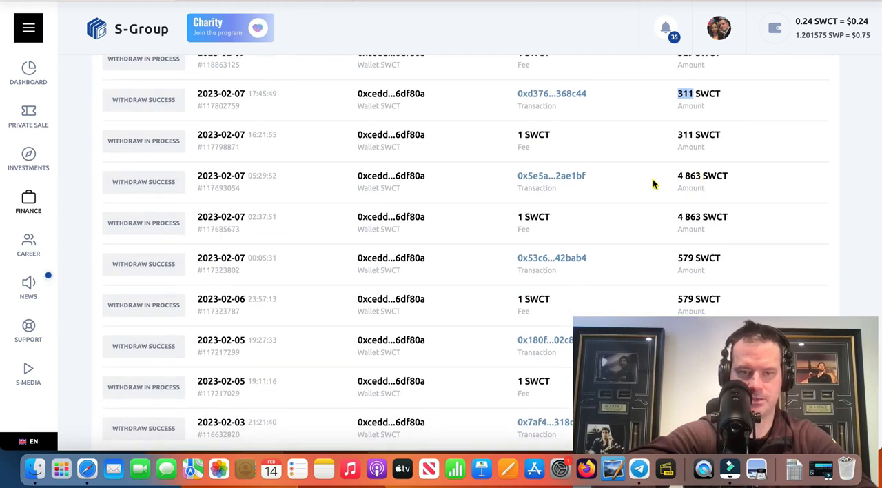
{"action": "mouse_move", "coordinate": [238, 186]}
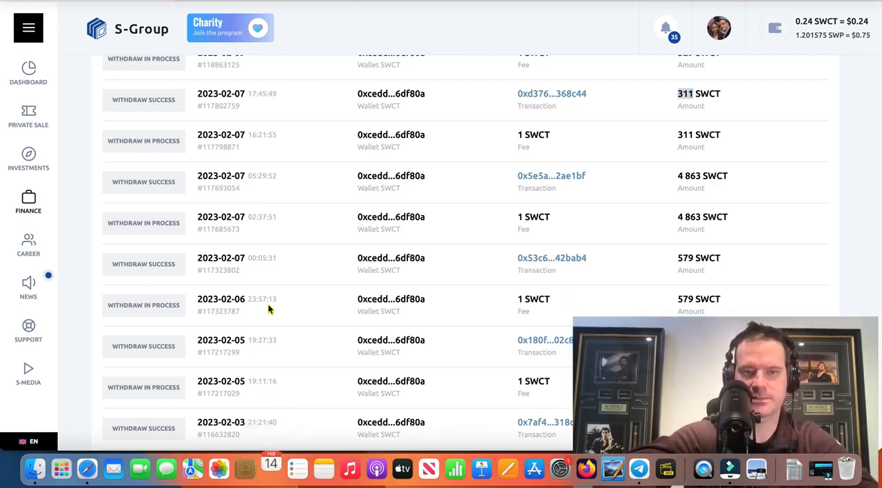
{"action": "left_click", "coordinate": [270, 468]}
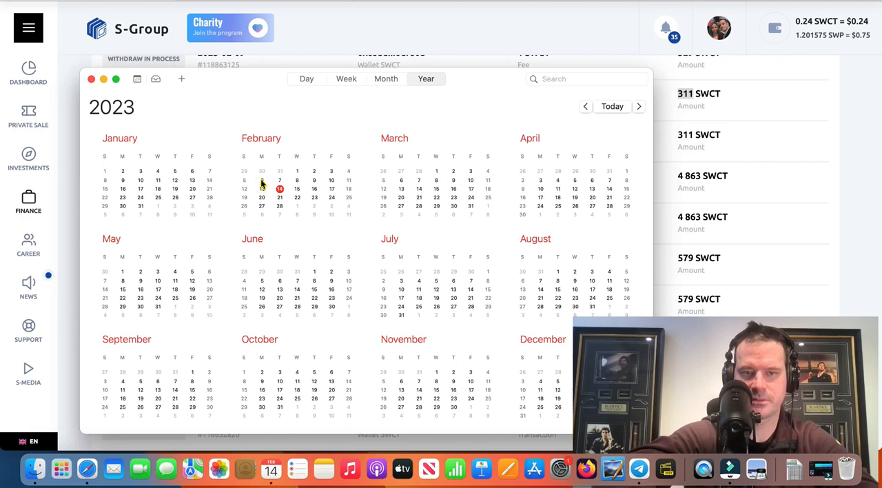
{"action": "mouse_move", "coordinate": [245, 184]}
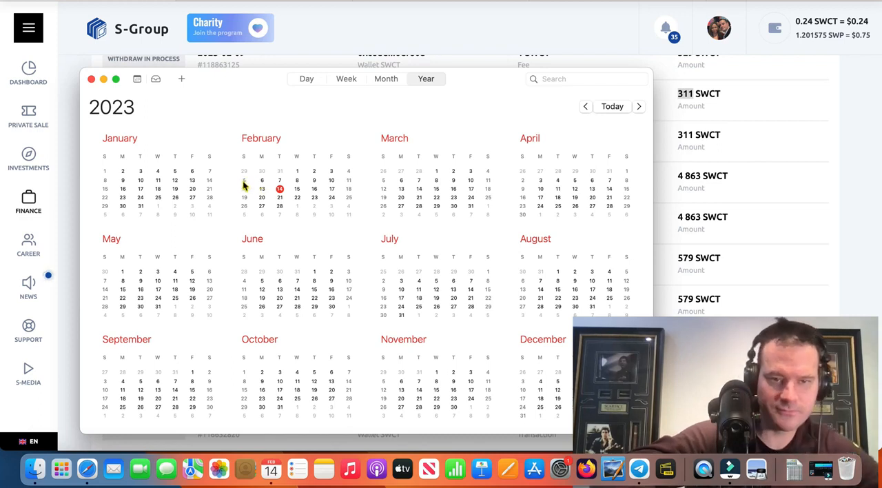
{"action": "mouse_move", "coordinate": [818, 200]}
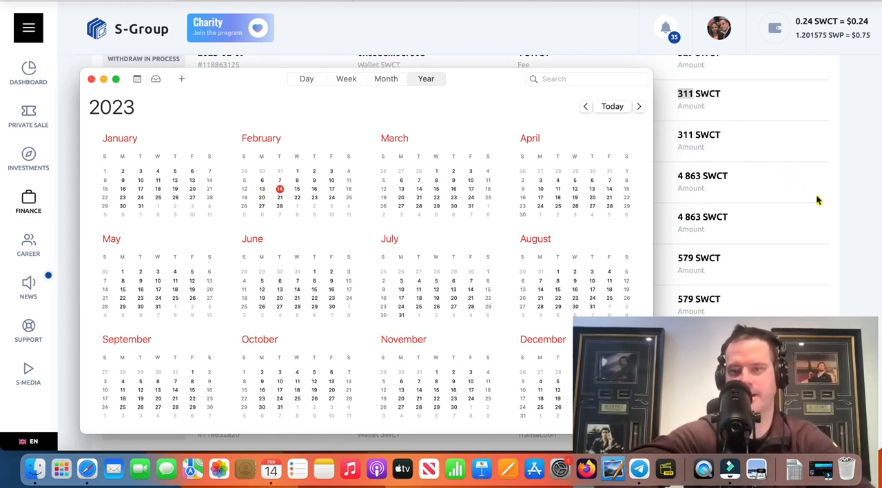
{"action": "left_click", "coordinate": [91, 79]}
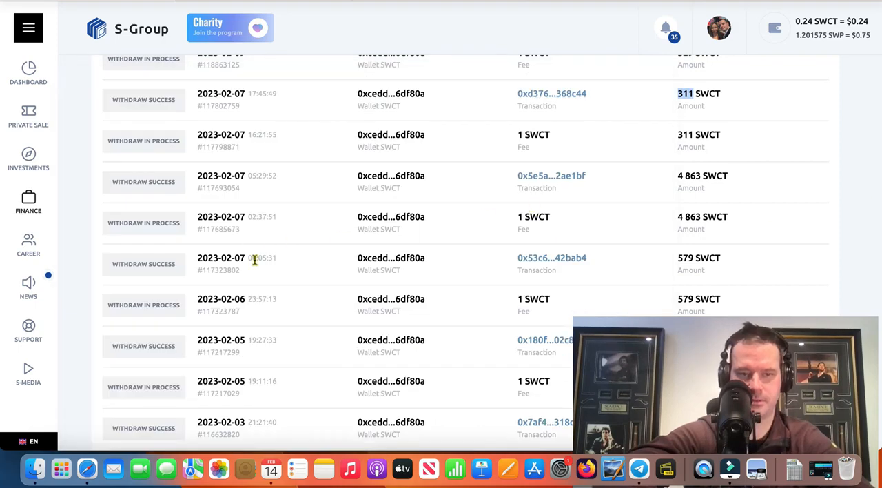
- Add the 579 SWCT early-February withdrawal to the running Google sum
{"action": "scroll", "scroll_direction": "down", "scroll_amount": 3}
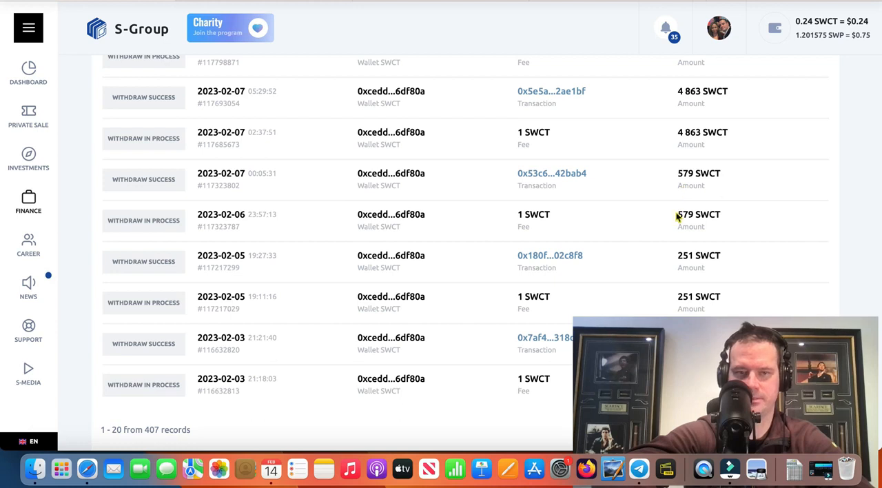
{"action": "mouse_move", "coordinate": [678, 218]}
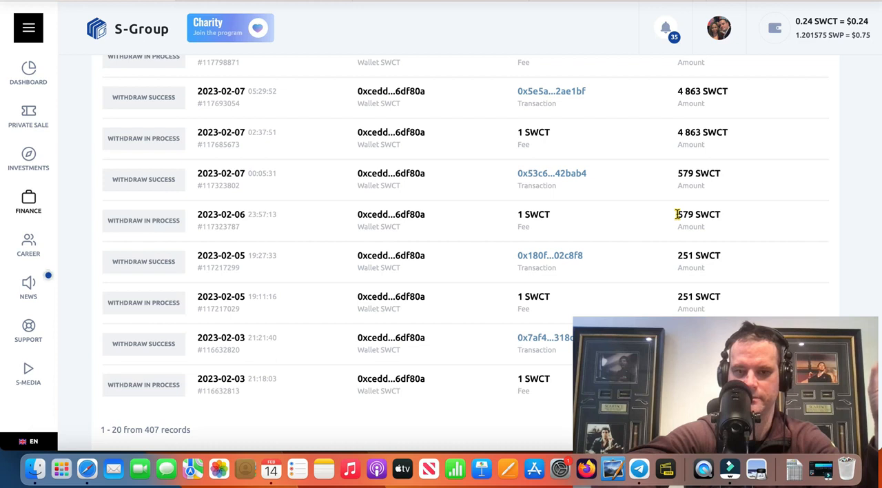
{"action": "mouse_move", "coordinate": [675, 177]}
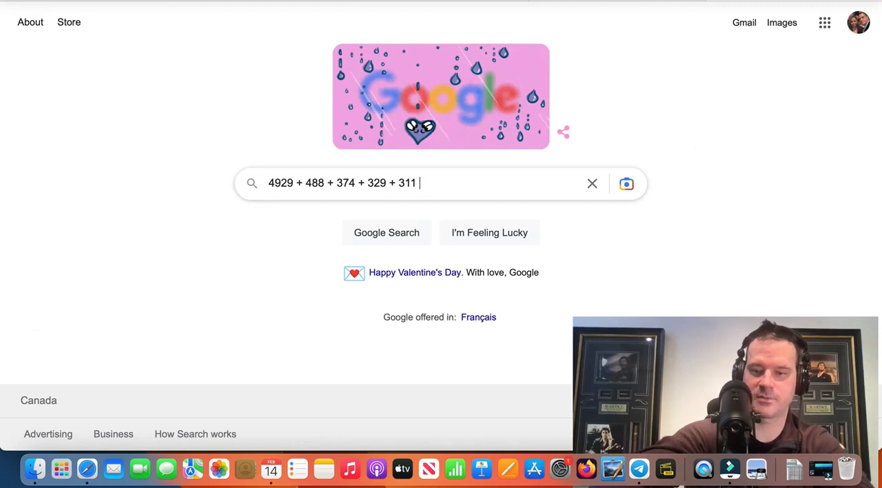
{"action": "type", "text": "+ 579"}
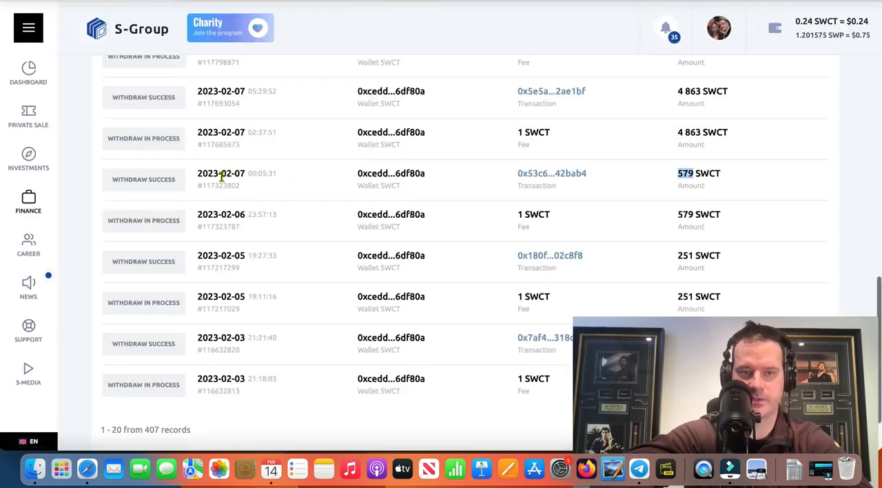
{"action": "mouse_move", "coordinate": [260, 215]}
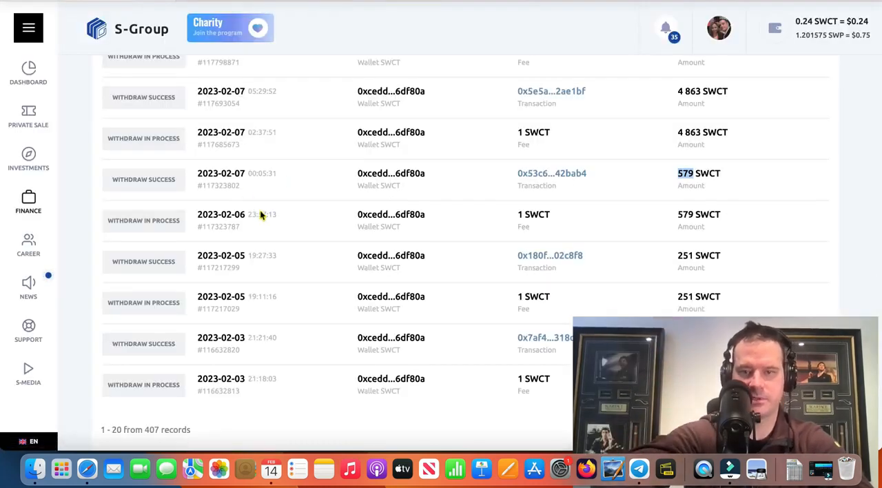
{"action": "mouse_move", "coordinate": [242, 233]}
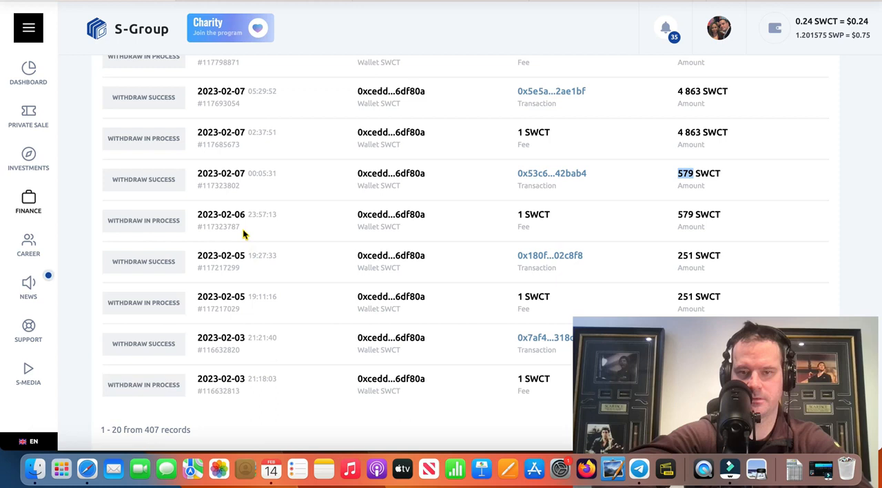
{"action": "mouse_move", "coordinate": [251, 248]}
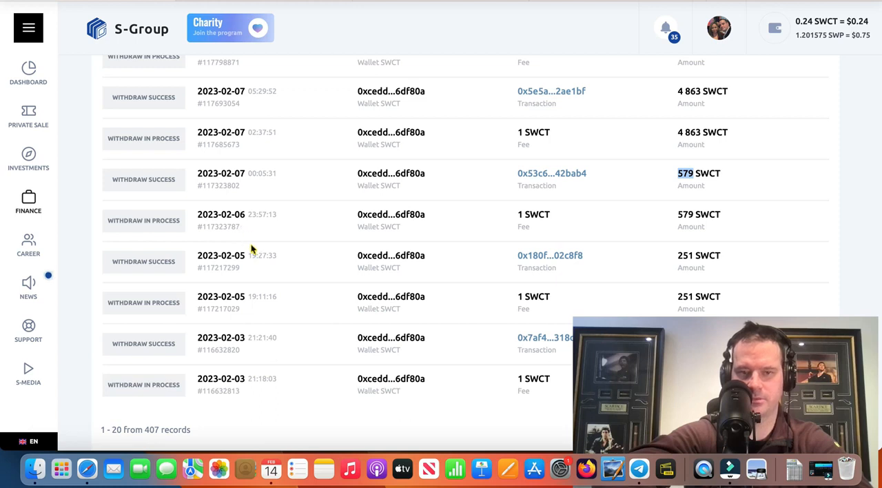
{"action": "mouse_move", "coordinate": [678, 260]}
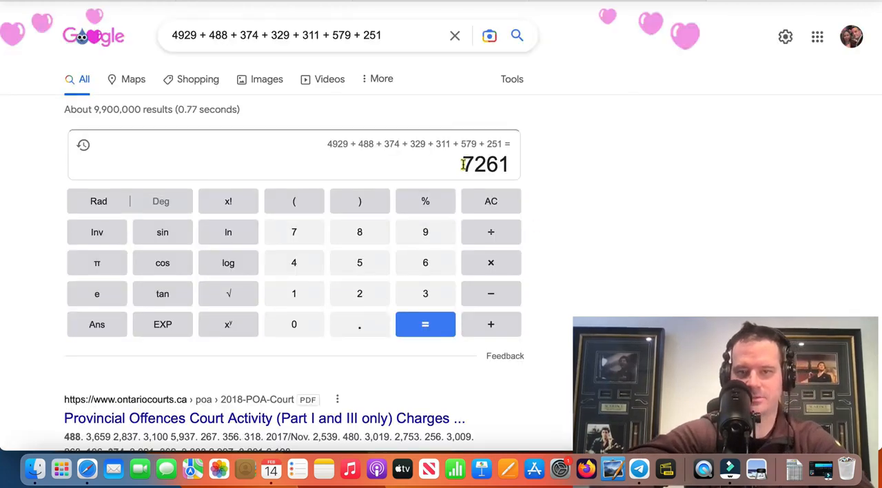
- Search '7261 usd to cad' in Google using the 7261 withdrawal total
{"action": "double_click", "coordinate": [485, 164]}
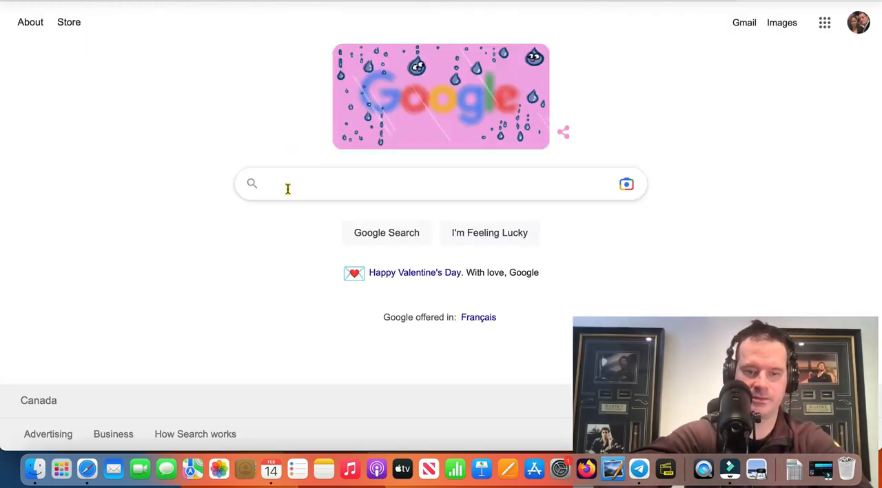
{"action": "type", "text": "7261 us"}
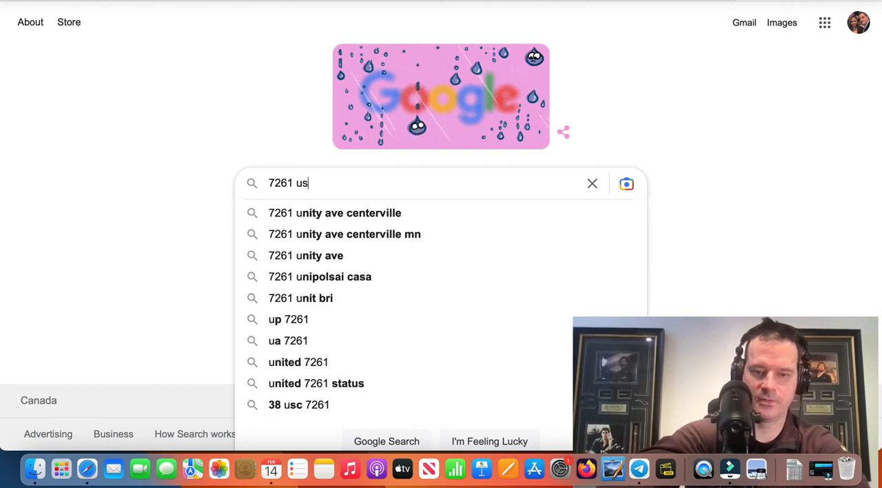
{"action": "type", "text": "d to"}
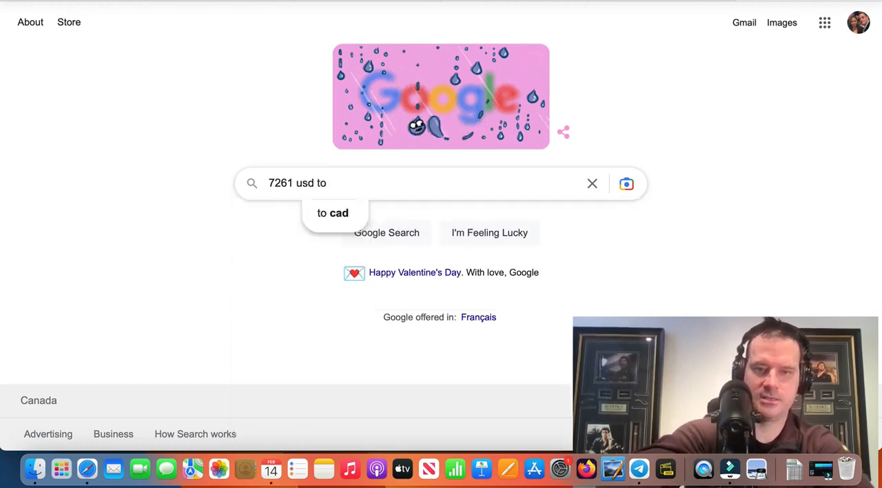
{"action": "left_click", "coordinate": [334, 213]}
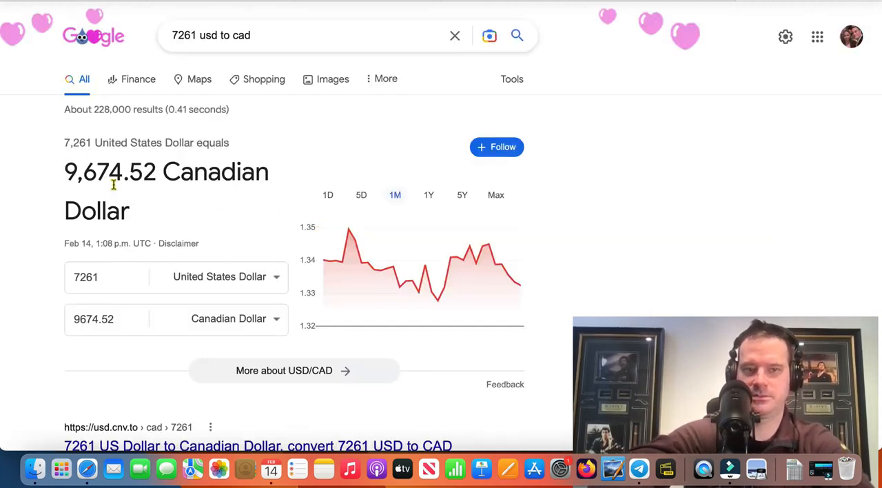
- Take the converted amount 9,674 CAD and note it as 9674
{"action": "double_click", "coordinate": [94, 171]}
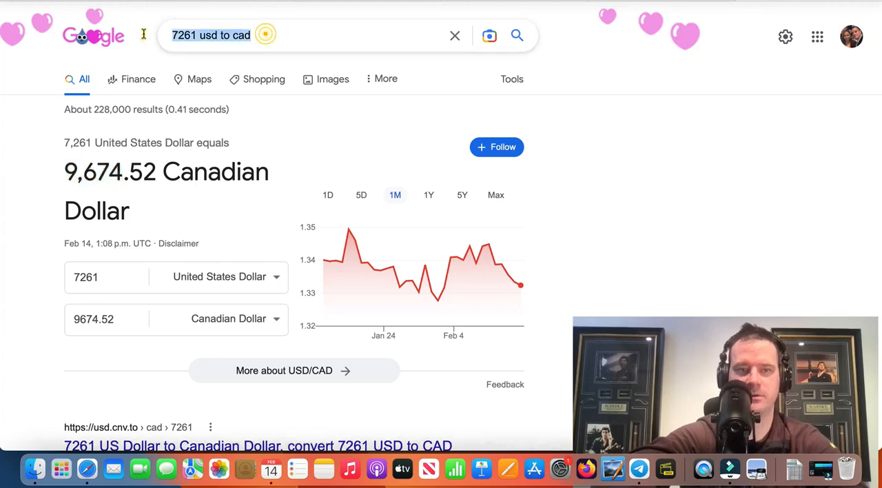
{"action": "type", "text": "9674"}
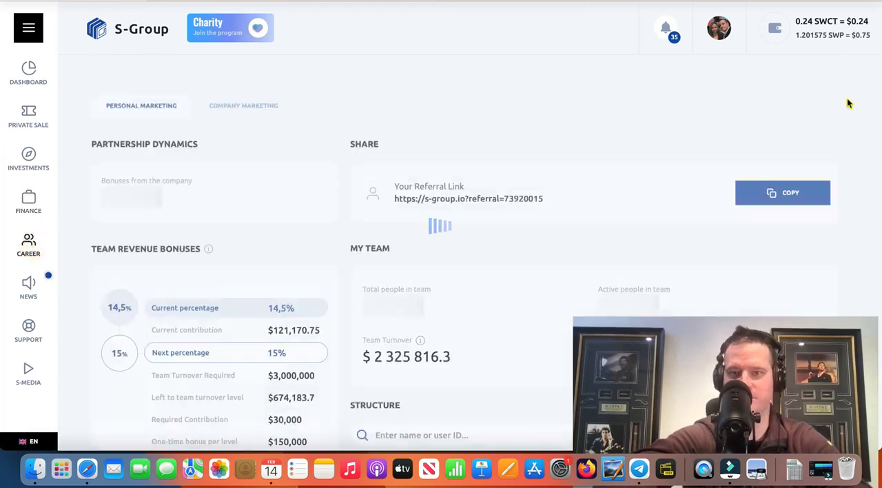
- Scroll the Career page through Team Revenue Bonuses, $3,778,263.4 team turnover and the My Team panel
{"action": "scroll", "scroll_direction": "down", "scroll_amount": 3}
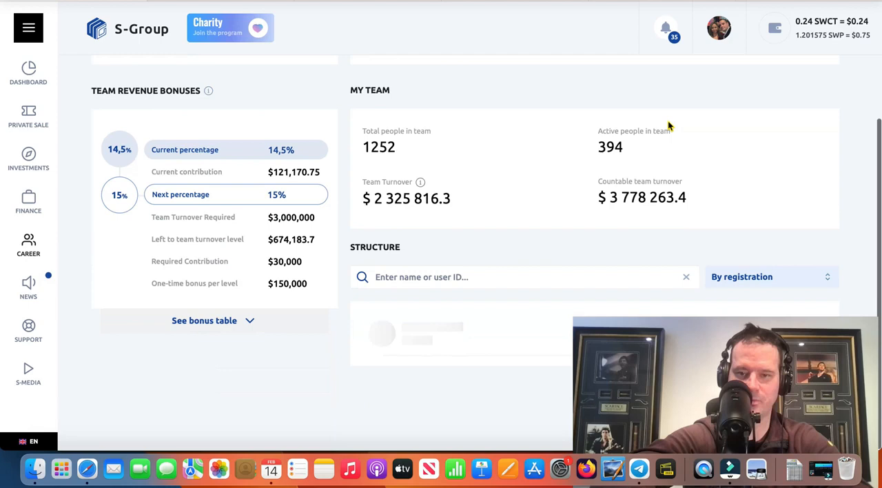
{"action": "scroll", "scroll_direction": "up", "scroll_amount": 3}
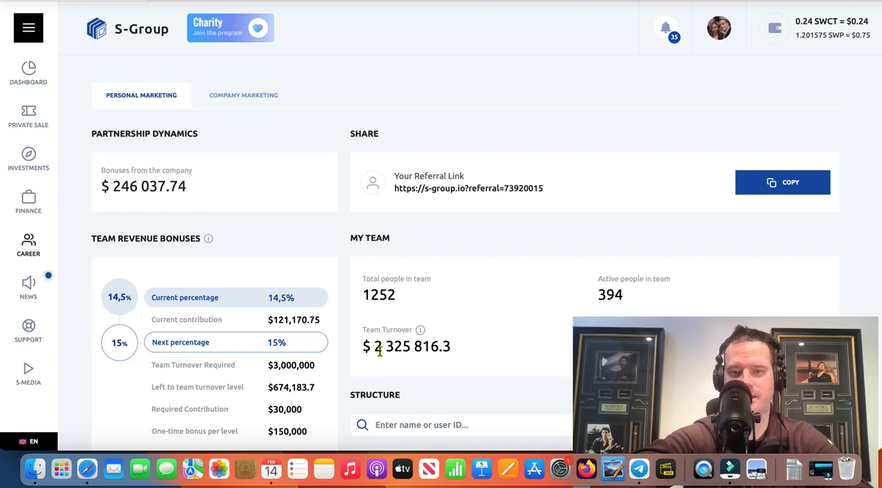
{"action": "mouse_move", "coordinate": [378, 353]}
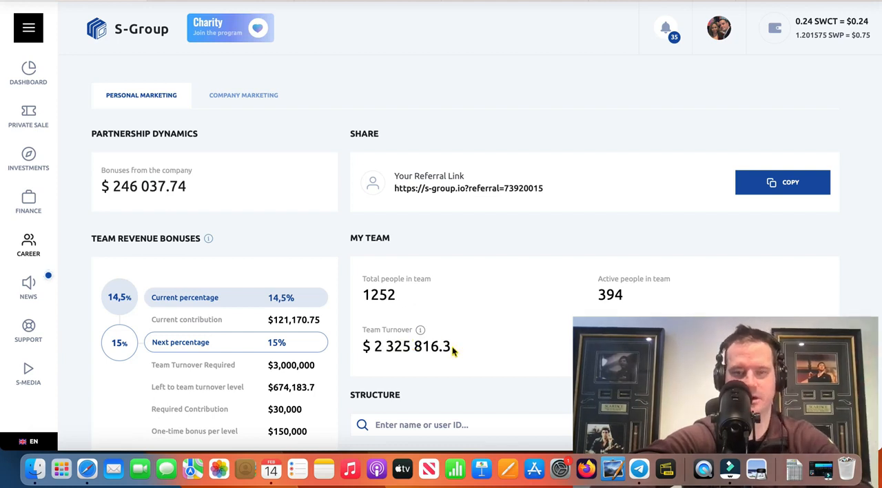
{"action": "mouse_move", "coordinate": [274, 399]}
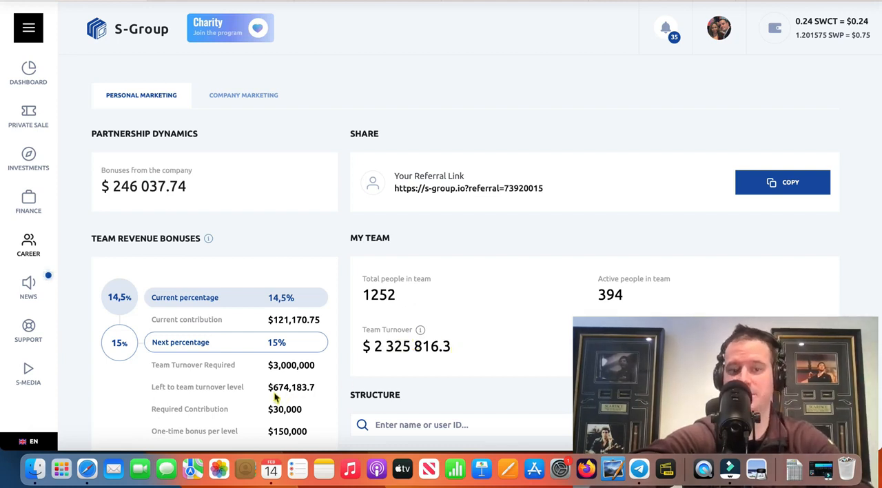
{"action": "mouse_move", "coordinate": [274, 385]}
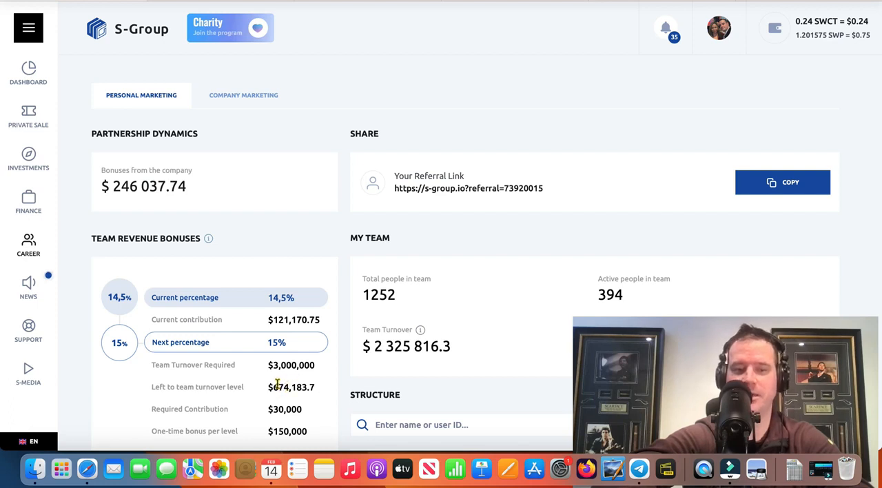
{"action": "scroll", "scroll_direction": "down", "scroll_amount": 3}
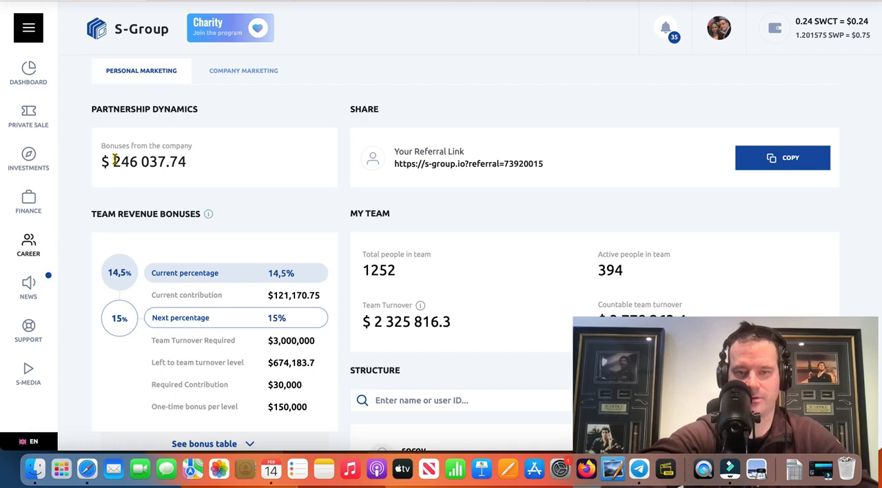
{"action": "scroll", "scroll_direction": "down", "scroll_amount": 3}
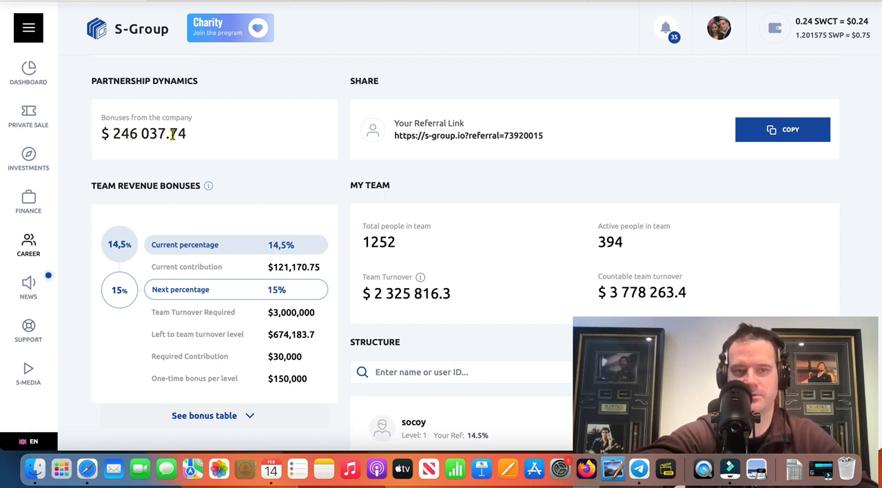
{"action": "mouse_move", "coordinate": [215, 144]}
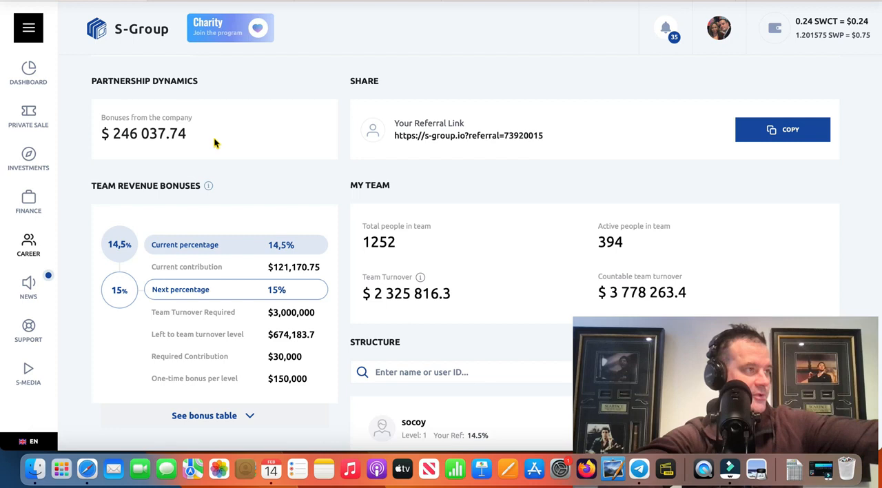
{"action": "mouse_move", "coordinate": [395, 124]}
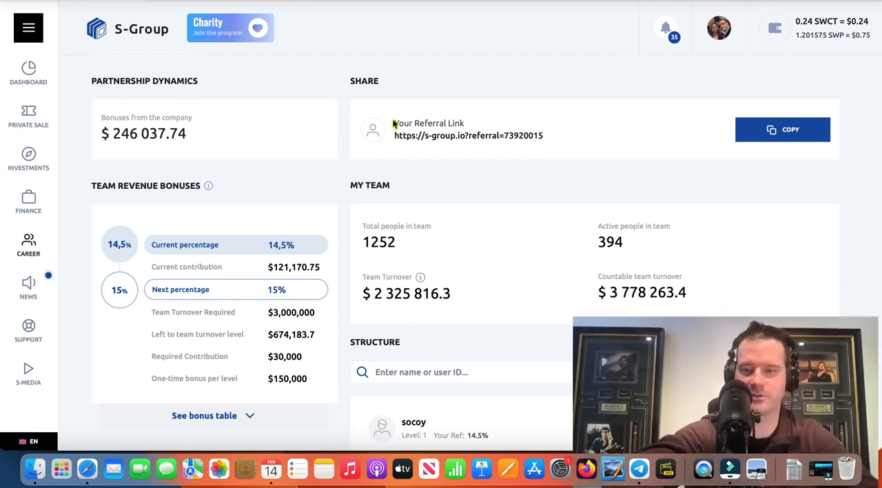